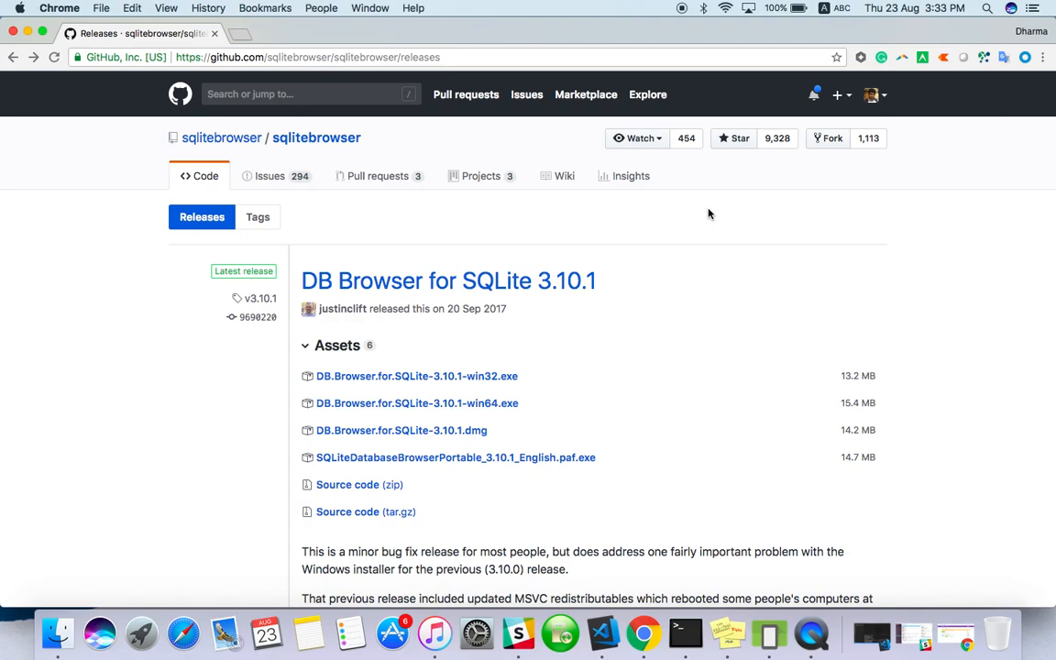
pyautogui.moveTo(704, 218)
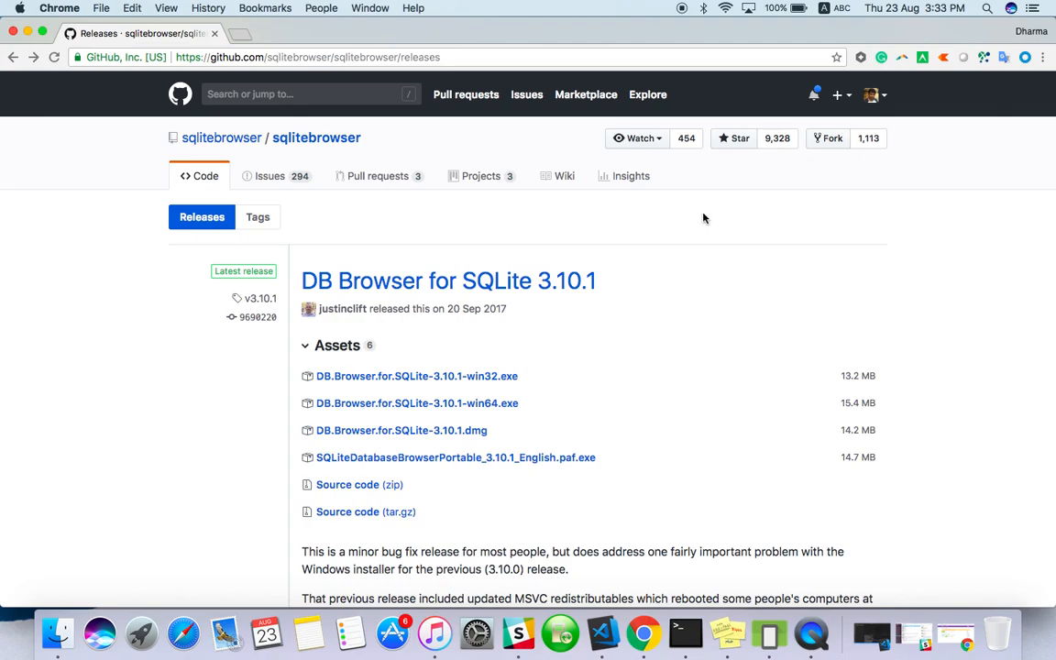
# Bring the Android emulator forward from the Dock and move its window aside to the left
pyautogui.scroll(-3)
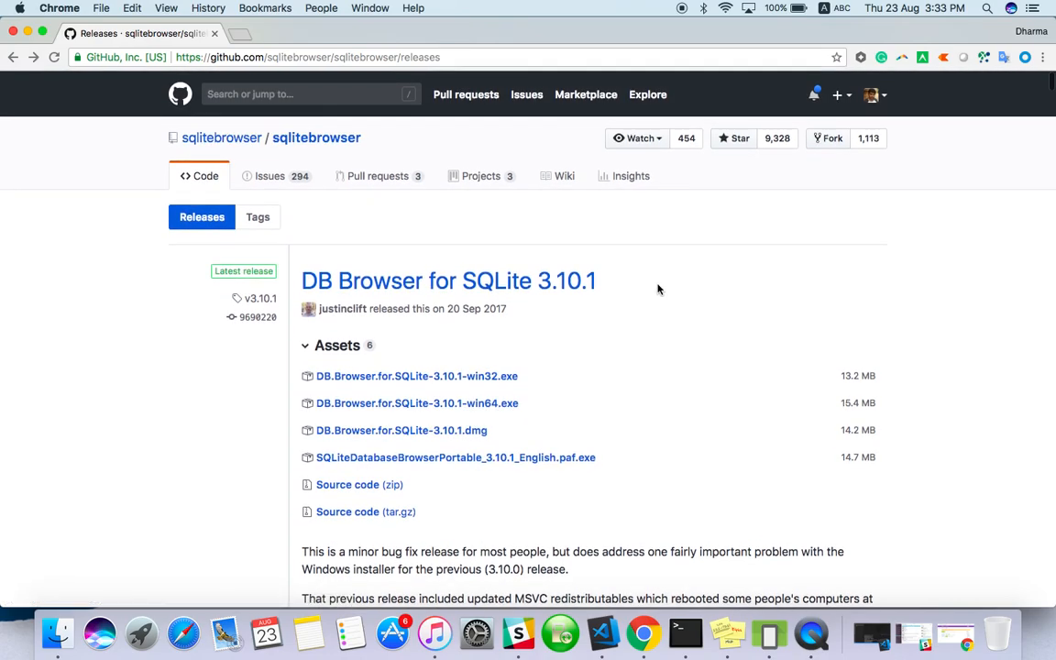
pyautogui.scroll(-3)
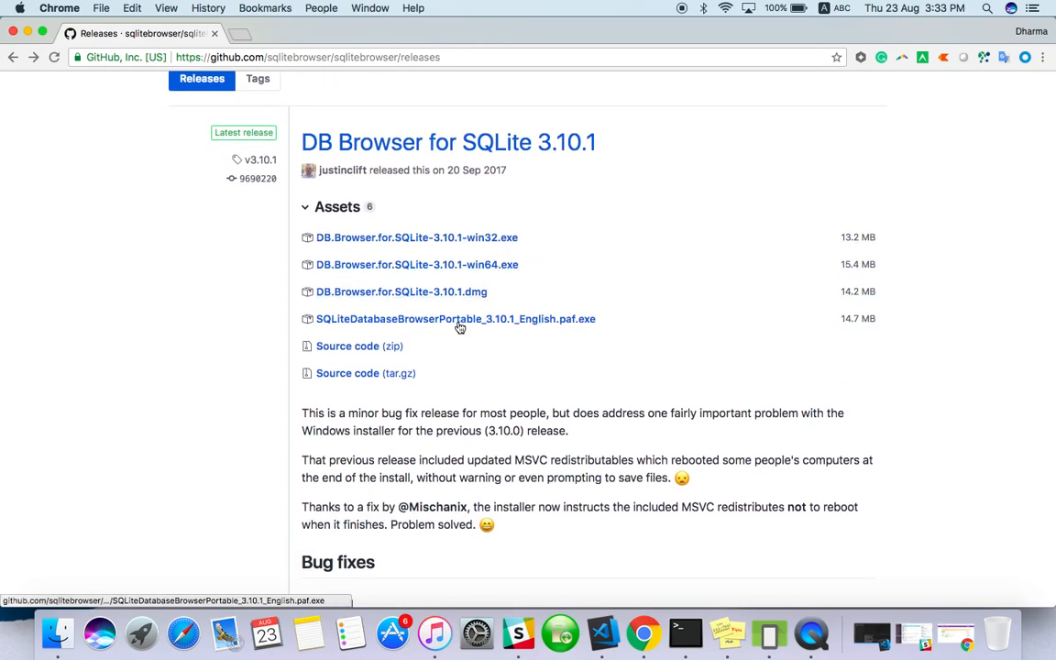
pyautogui.moveTo(400, 292)
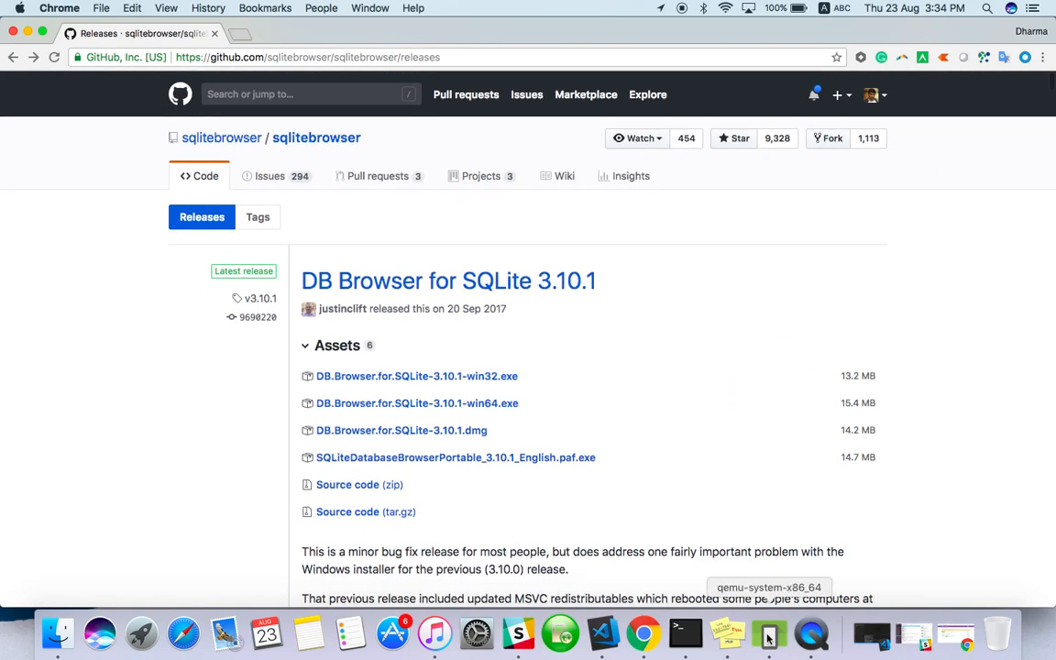
pyautogui.click(768, 632)
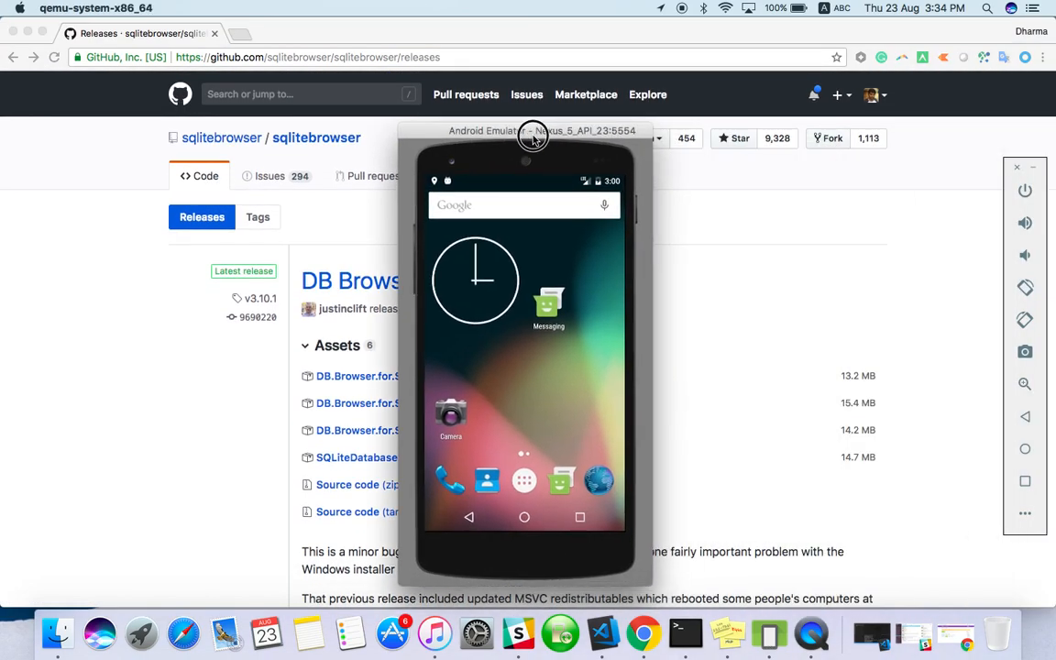
pyautogui.moveTo(532, 130); pyautogui.dragTo(363, 73)
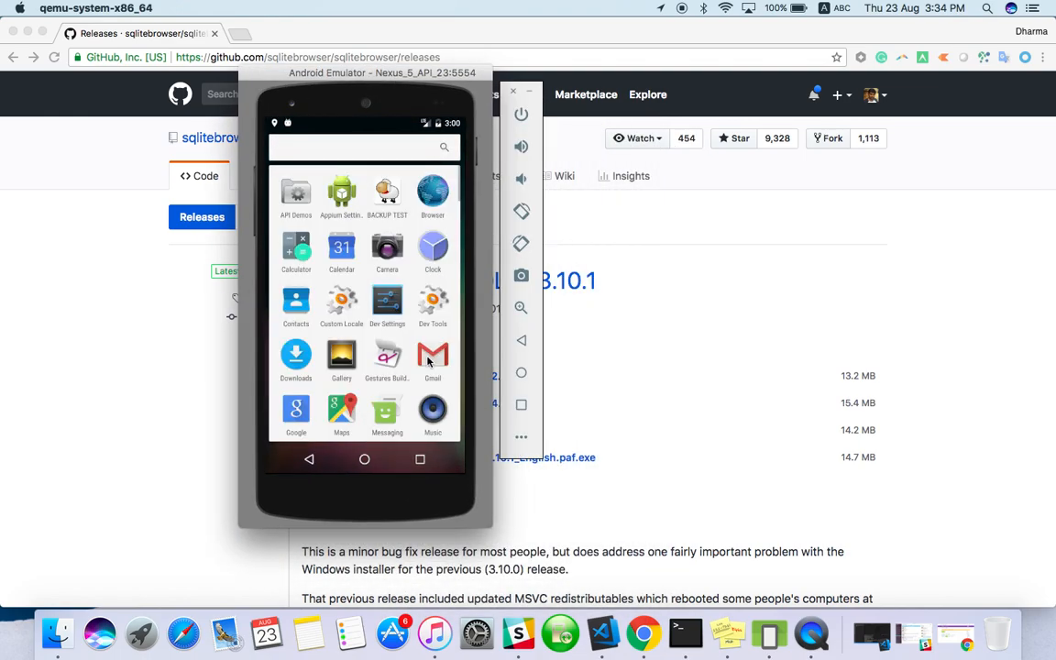
pyautogui.moveTo(686, 632)
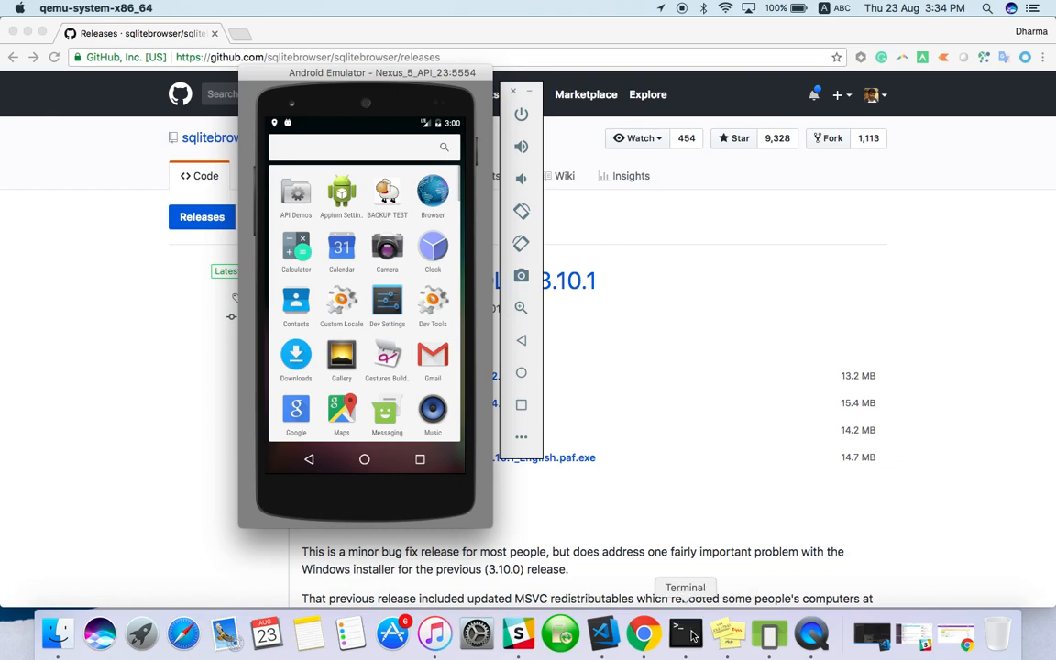
# In Terminal run adb devices, open an adb shell on emulator-5554 and list the root directory
pyautogui.click(686, 632)
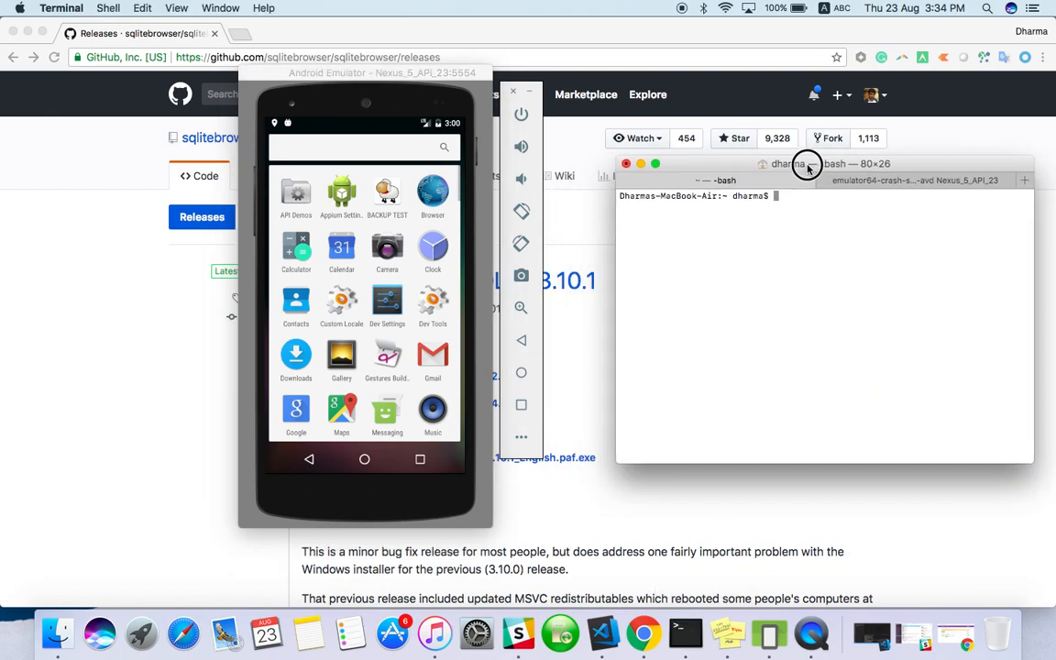
pyautogui.write('adb devices')
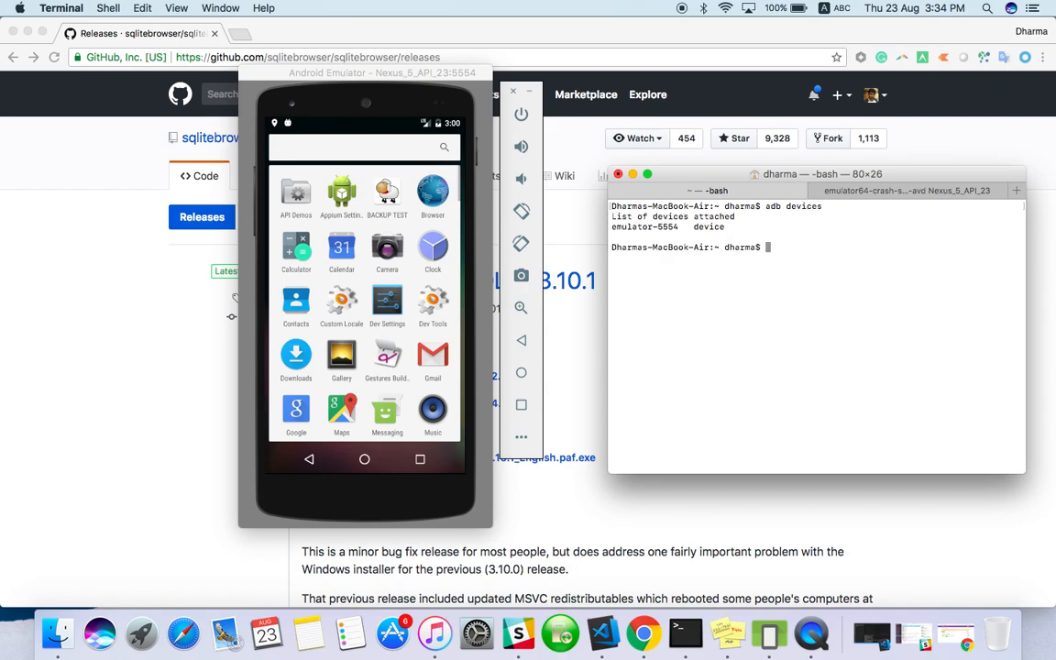
pyautogui.write('adb shell')
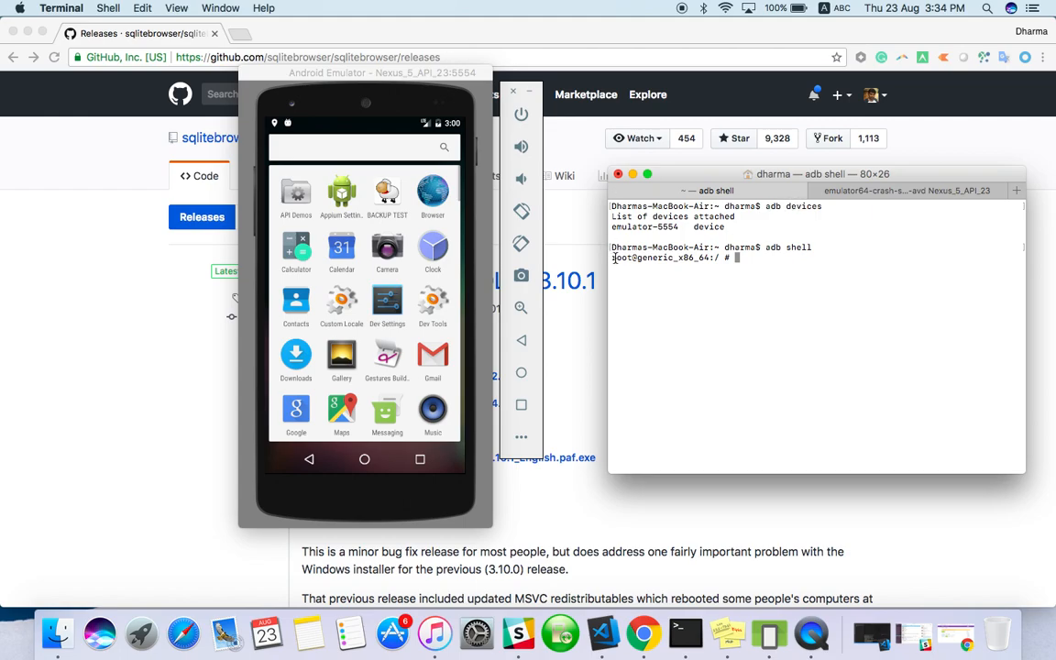
pyautogui.doubleClick(662, 257)
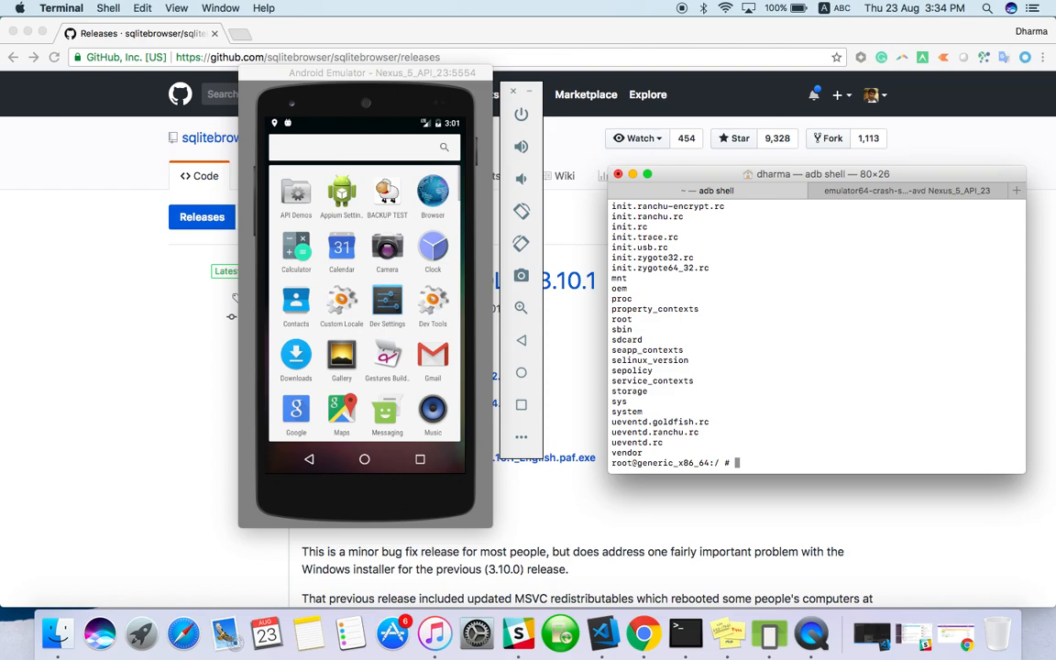
# Change into /data/data, list the package folders and pick out the Gmail package name
pyautogui.write('cd')
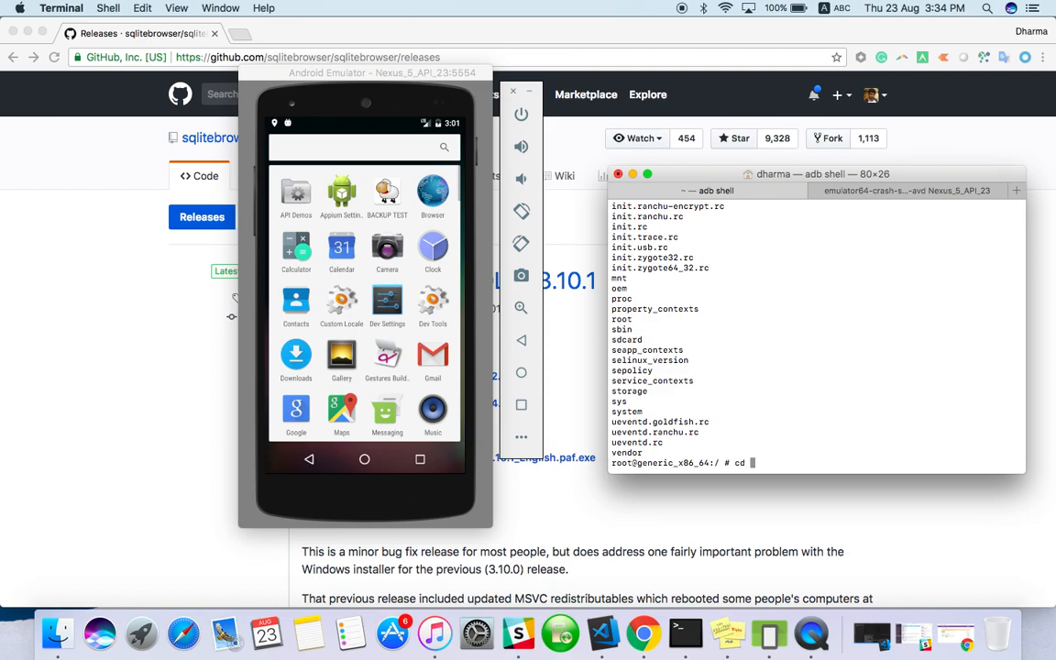
pyautogui.write('data/data/')
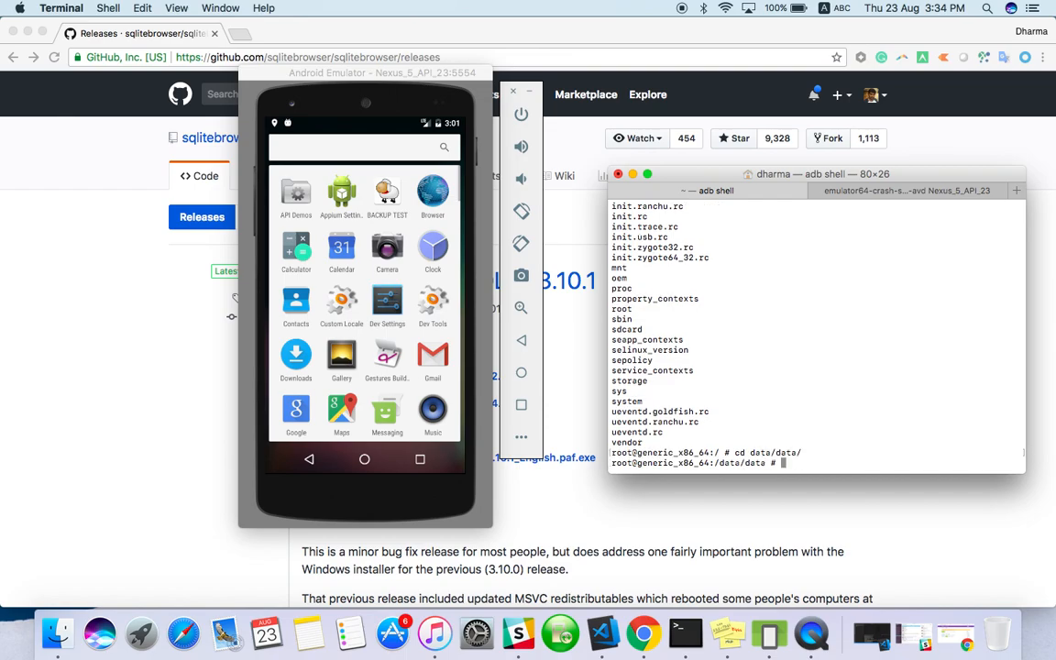
pyautogui.write('ls')
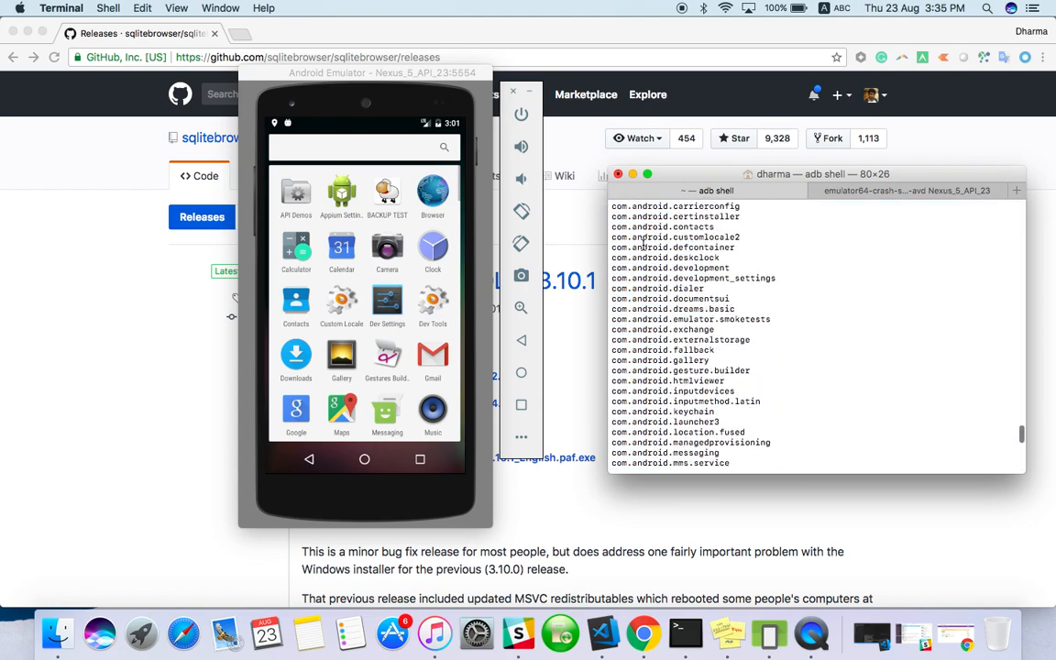
pyautogui.scroll(-3)
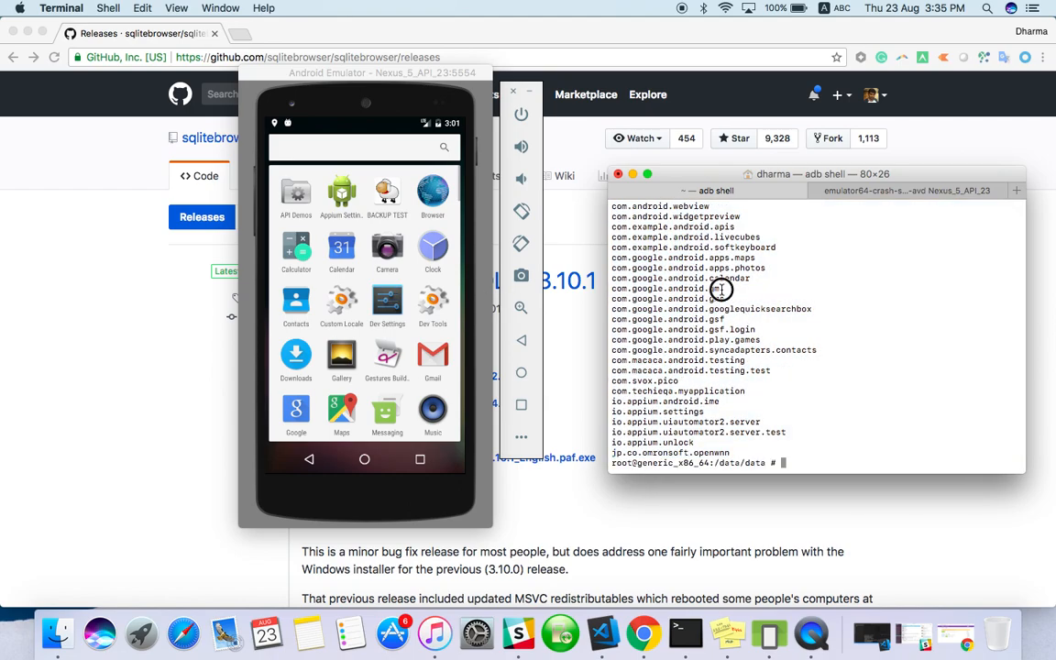
pyautogui.doubleClick(663, 288)
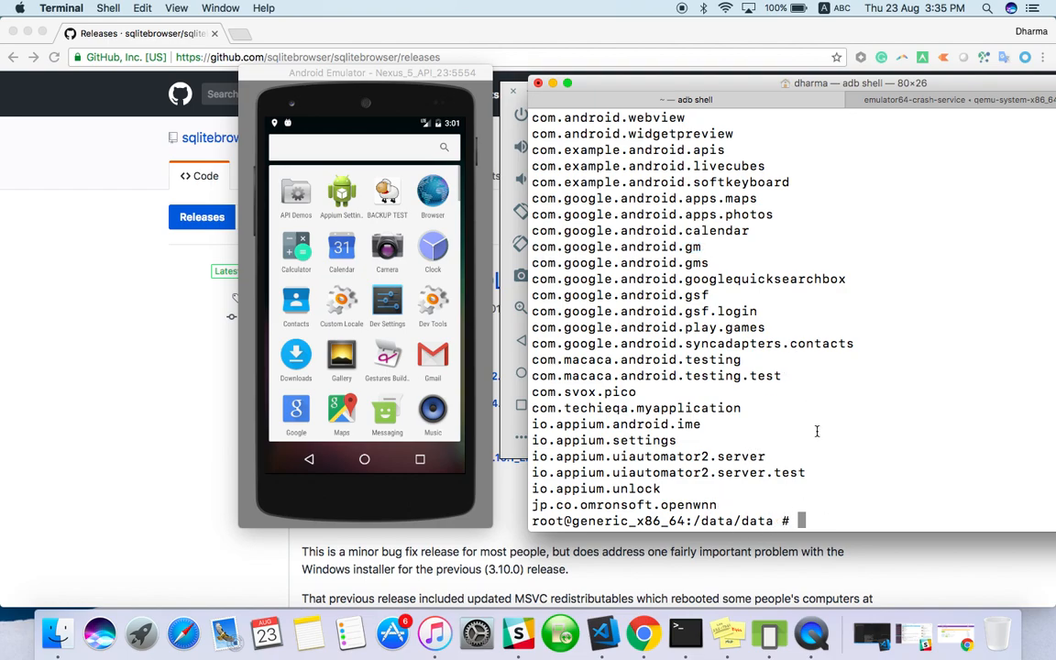
# Change into com.google.android.gm, list its contents and pick out the databases folder
pyautogui.write('cd com.google.android.gm')
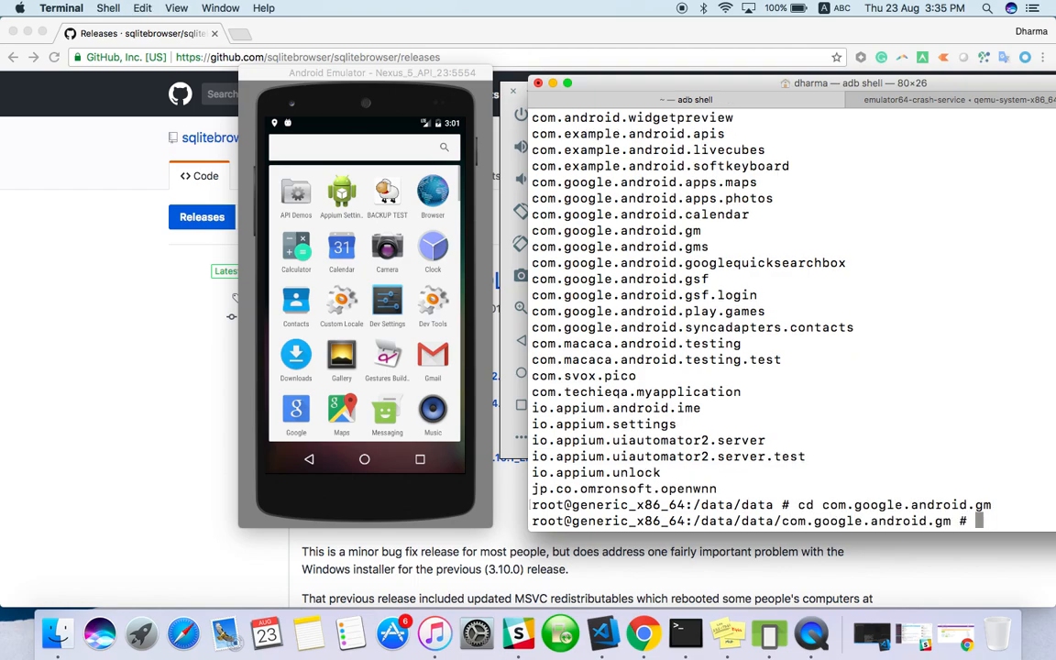
pyautogui.write('l')
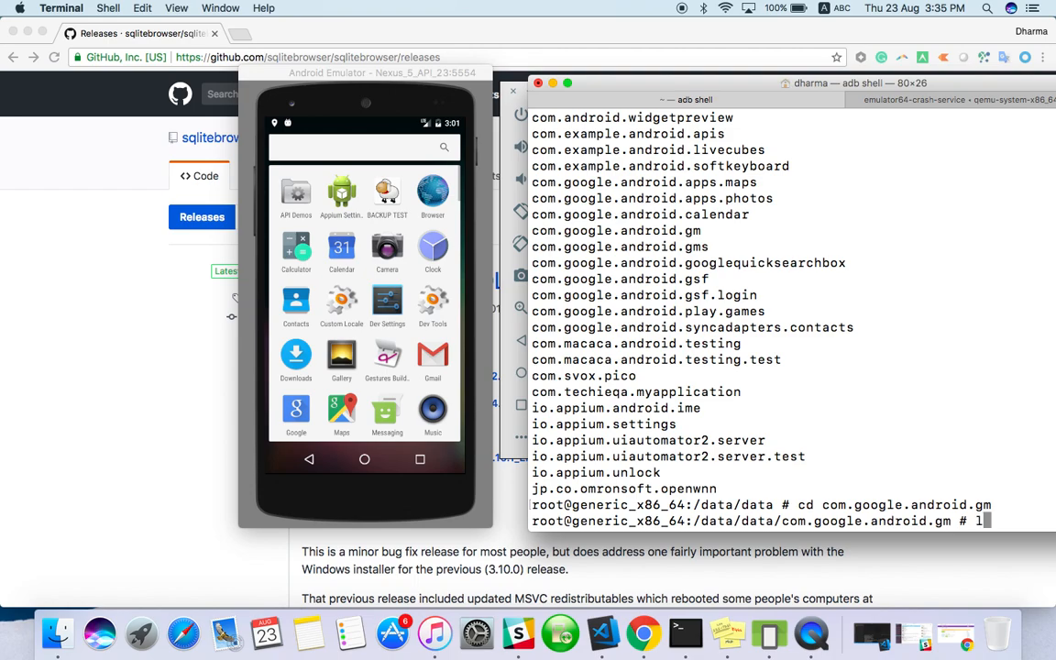
pyautogui.write('ls')
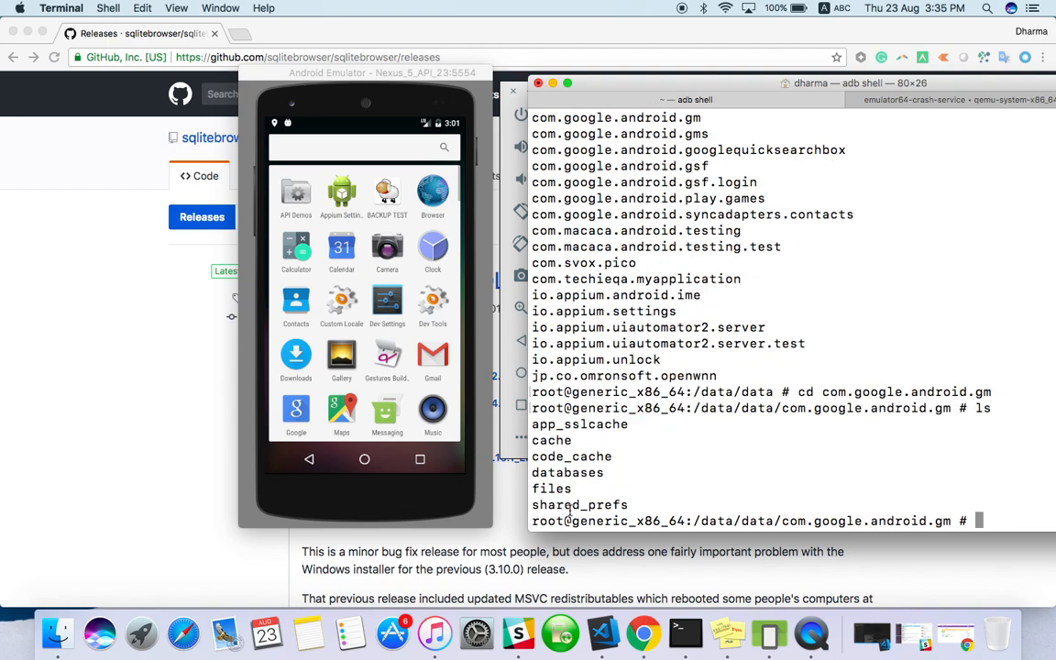
pyautogui.moveTo(533, 423); pyautogui.dragTo(629, 506)
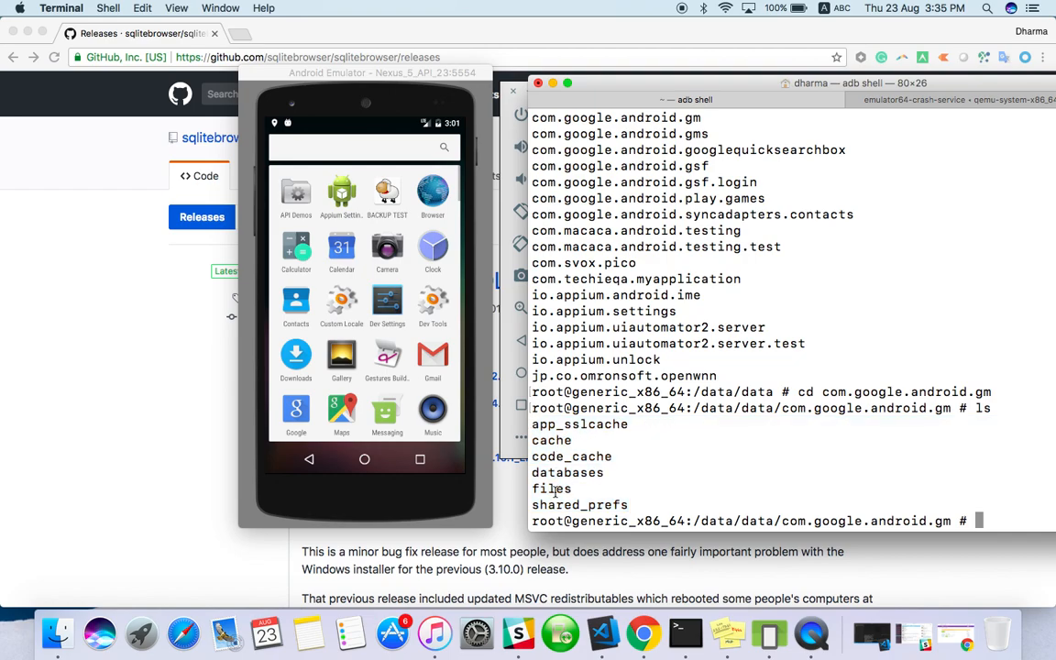
pyautogui.moveTo(568, 473)
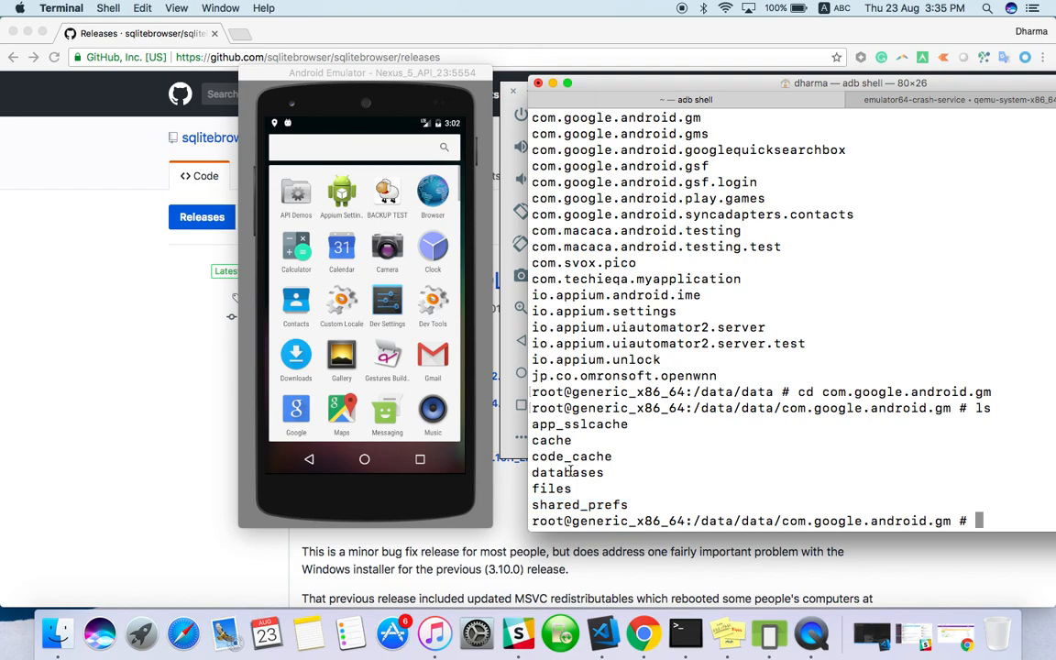
pyautogui.doubleClick(568, 473)
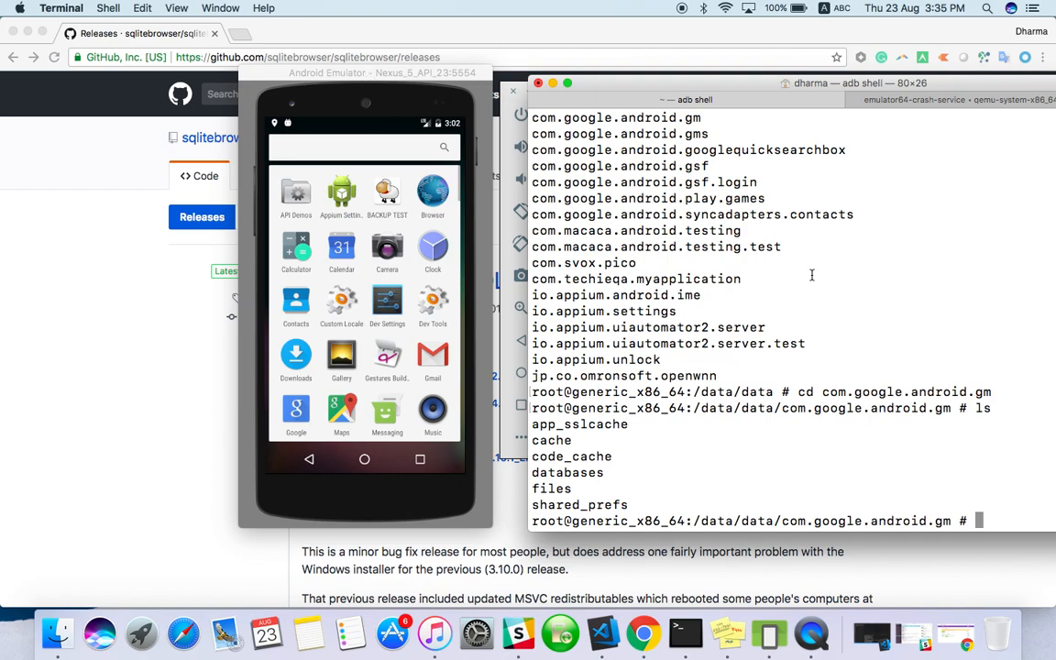
pyautogui.moveTo(602, 466)
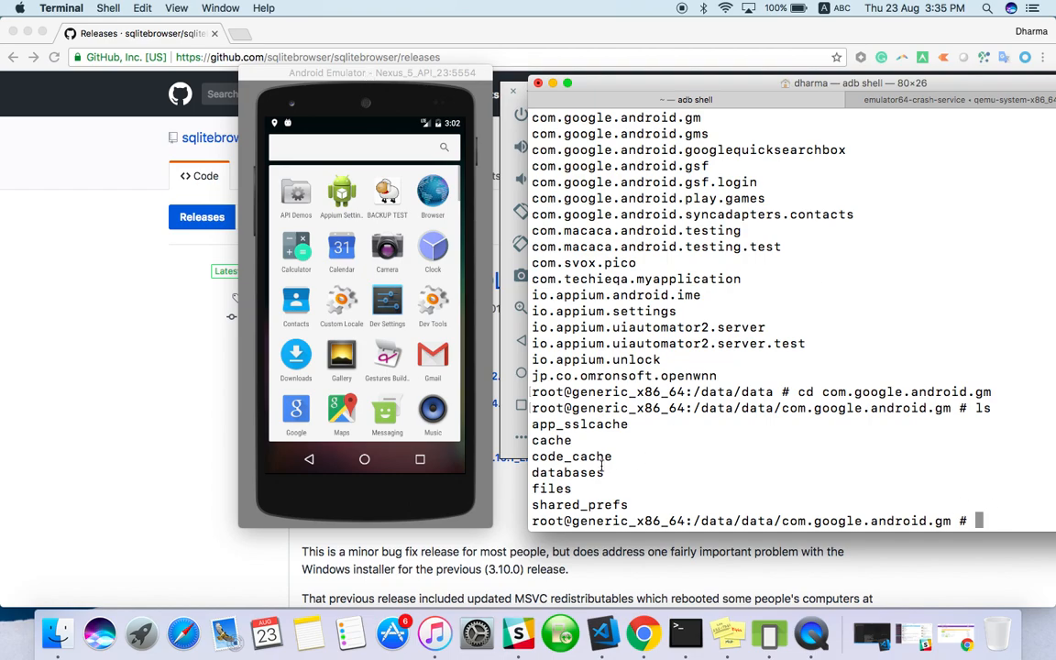
pyautogui.moveTo(971, 495)
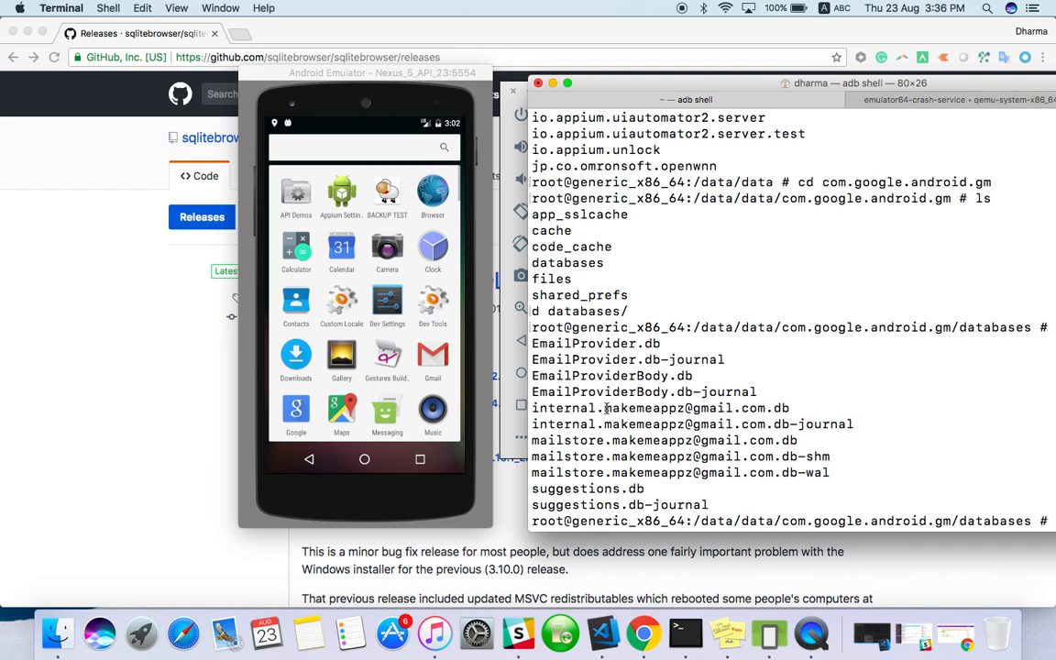
# Pick out the internal account database file name in the databases listing
pyautogui.doubleClick(660, 407)
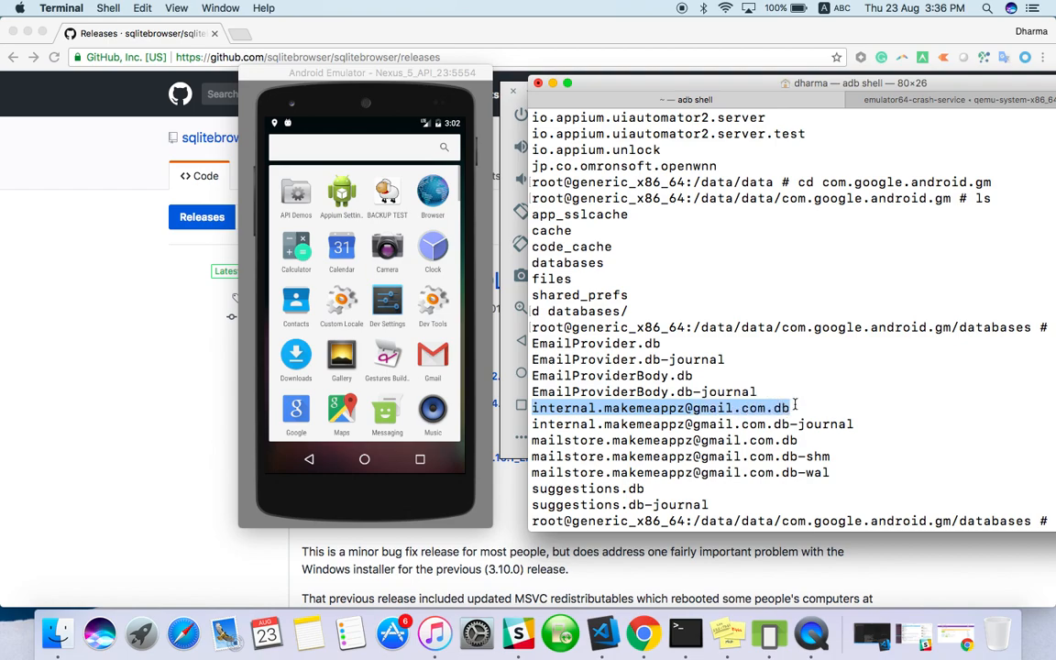
pyautogui.moveTo(832, 449)
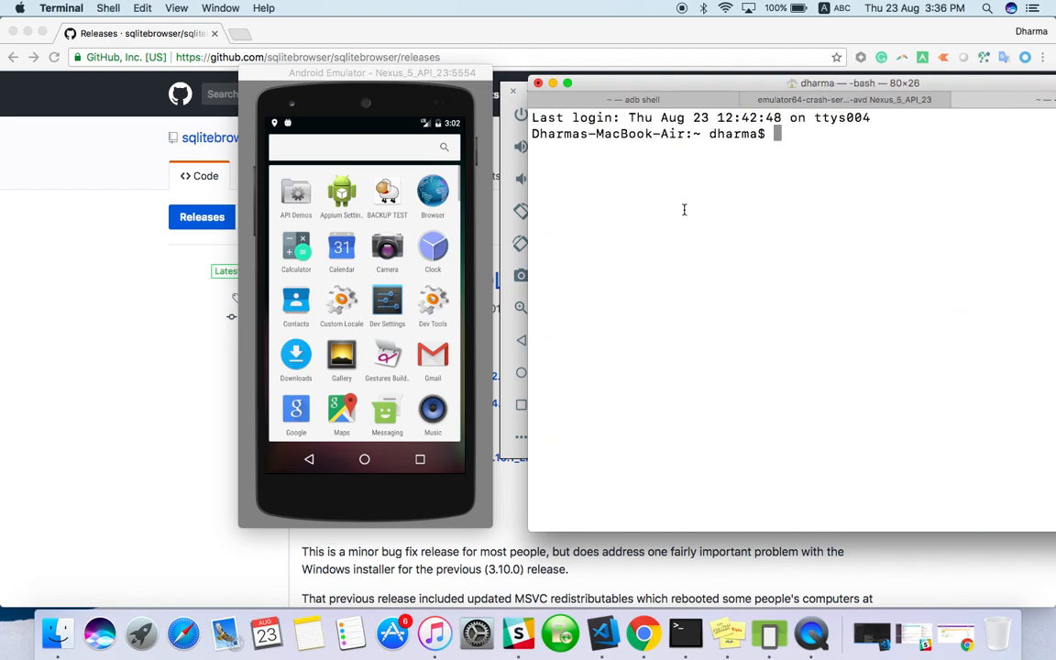
# From the Desktop, start an adb pull of /data/data/com.google.android.gm/databases
pyautogui.write('cd Desktop/')
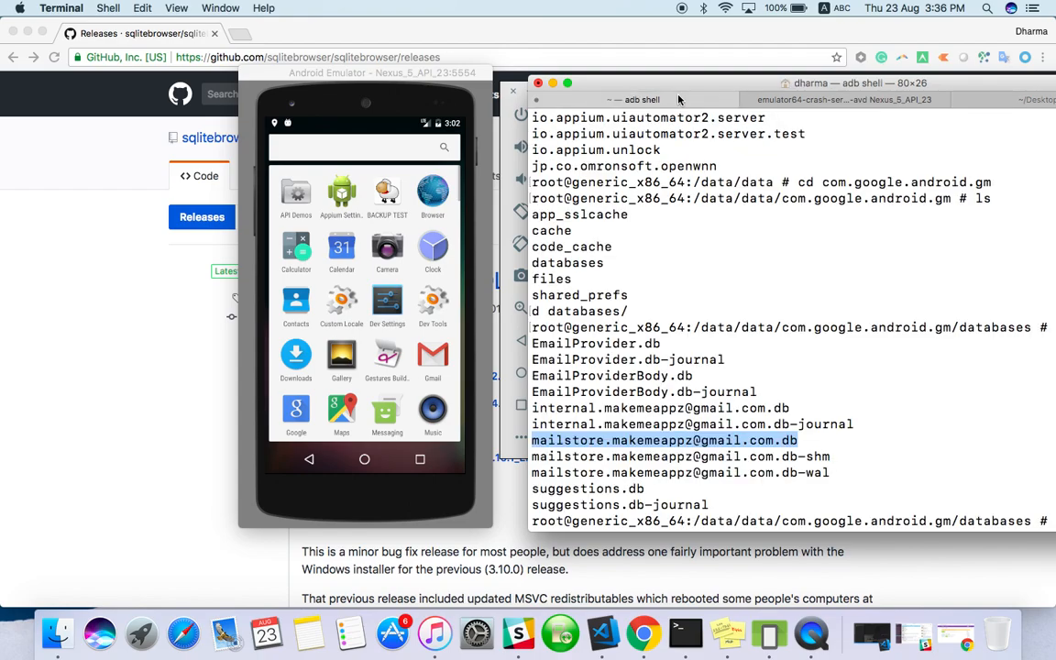
pyautogui.moveTo(922, 475)
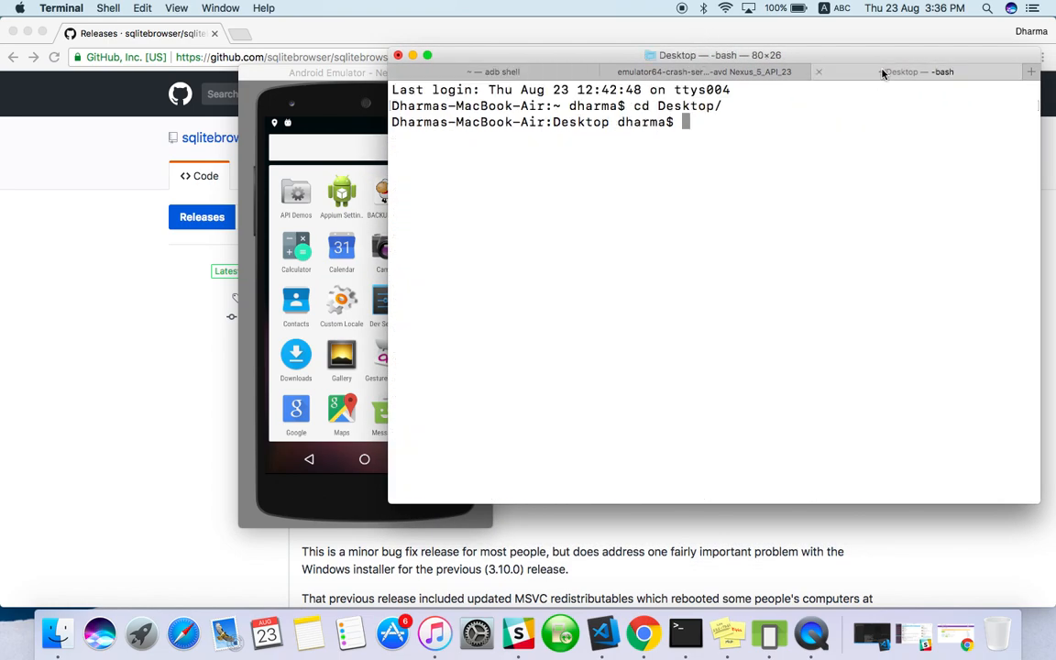
pyautogui.write('adb')
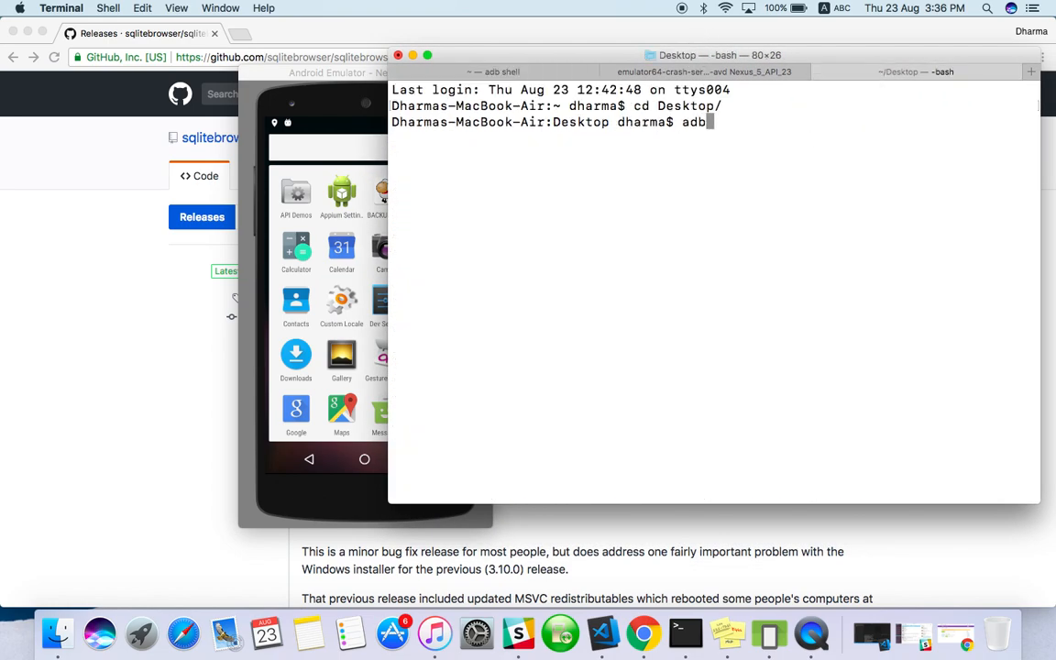
pyautogui.write('pull')
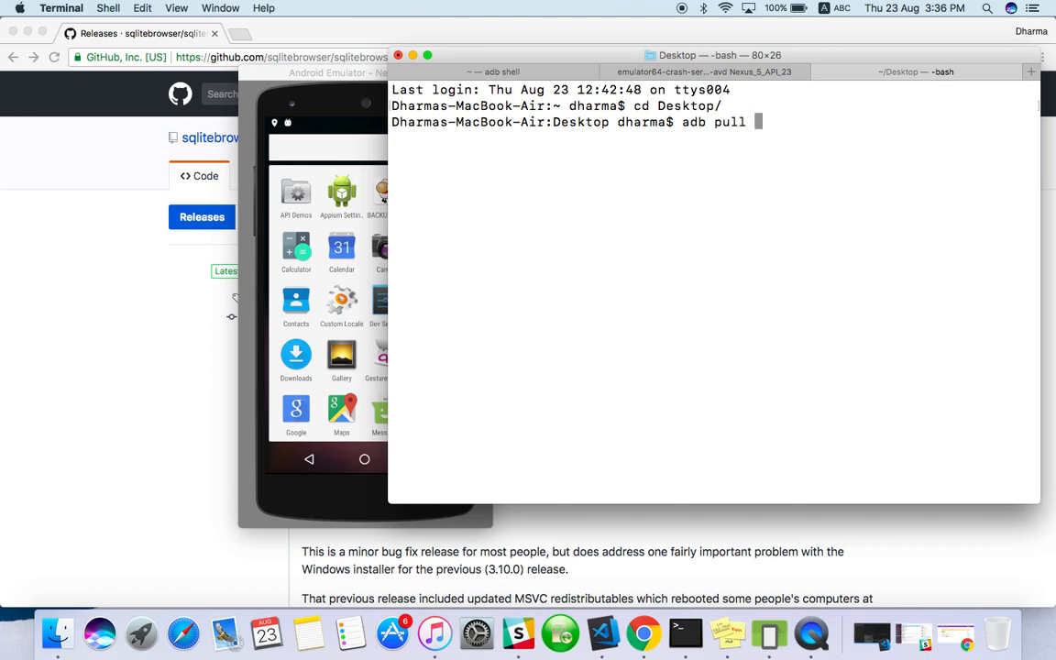
pyautogui.write('/data/data/com.google.android.gm/databases')
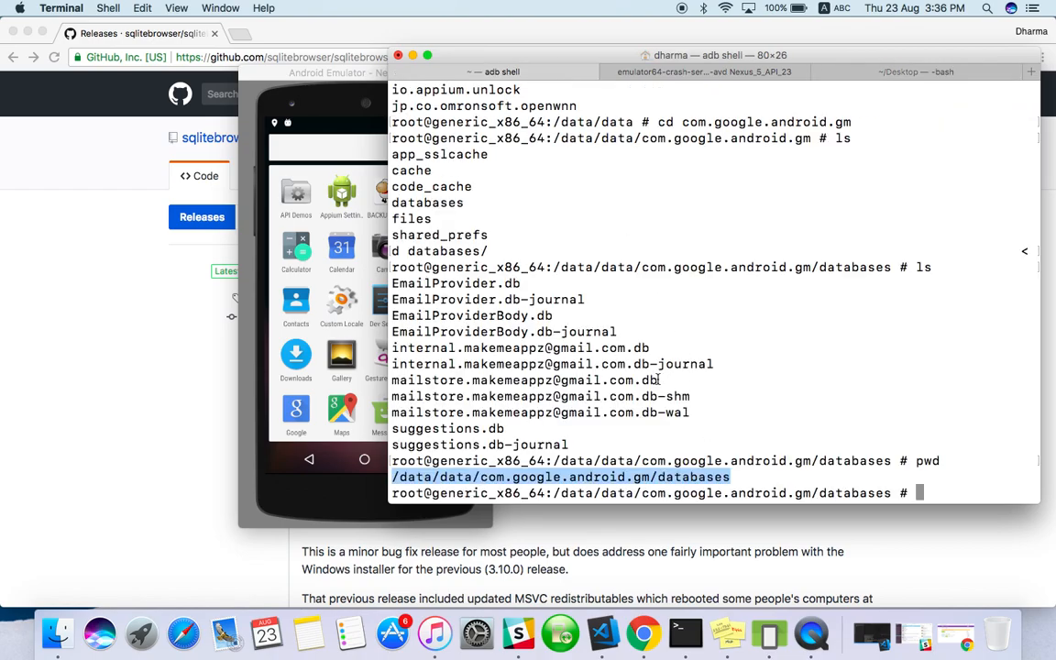
pyautogui.doubleClick(524, 380)
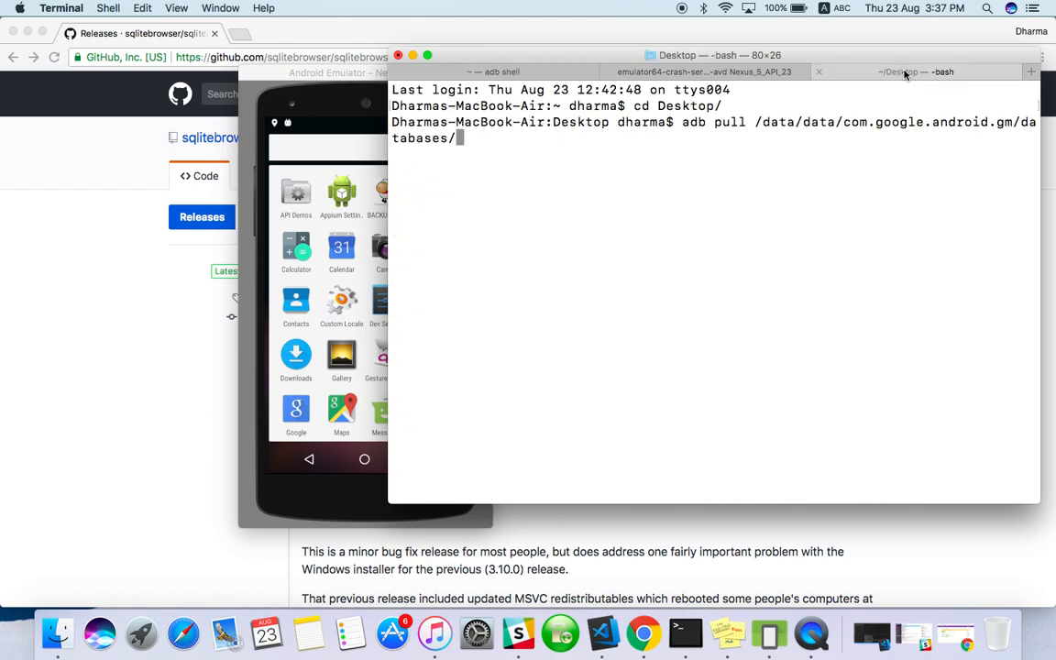
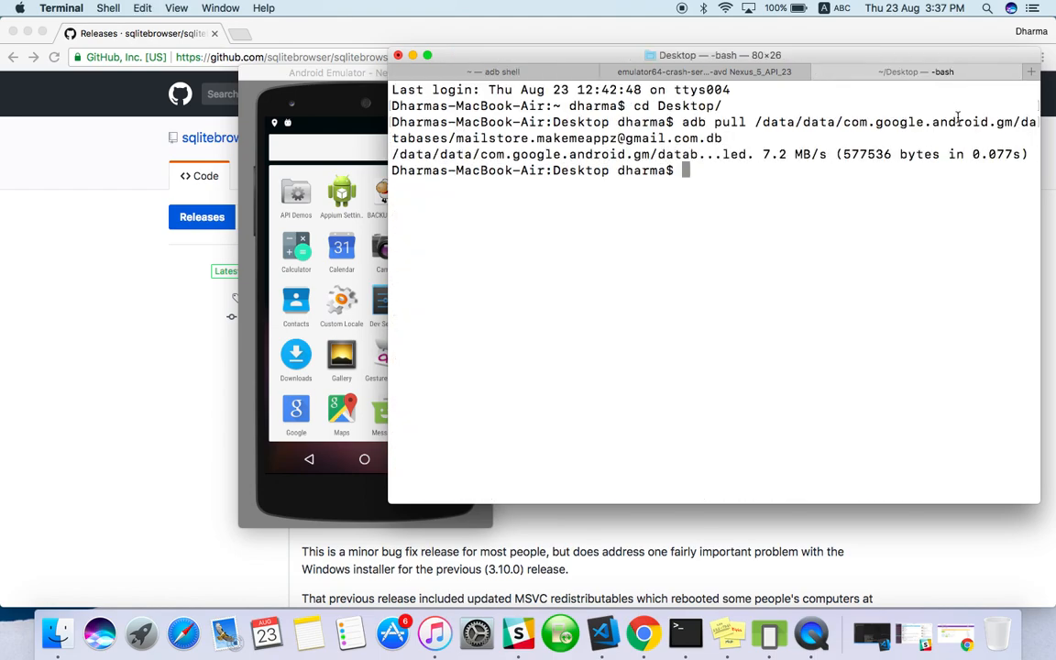
pyautogui.doubleClick(789, 154)
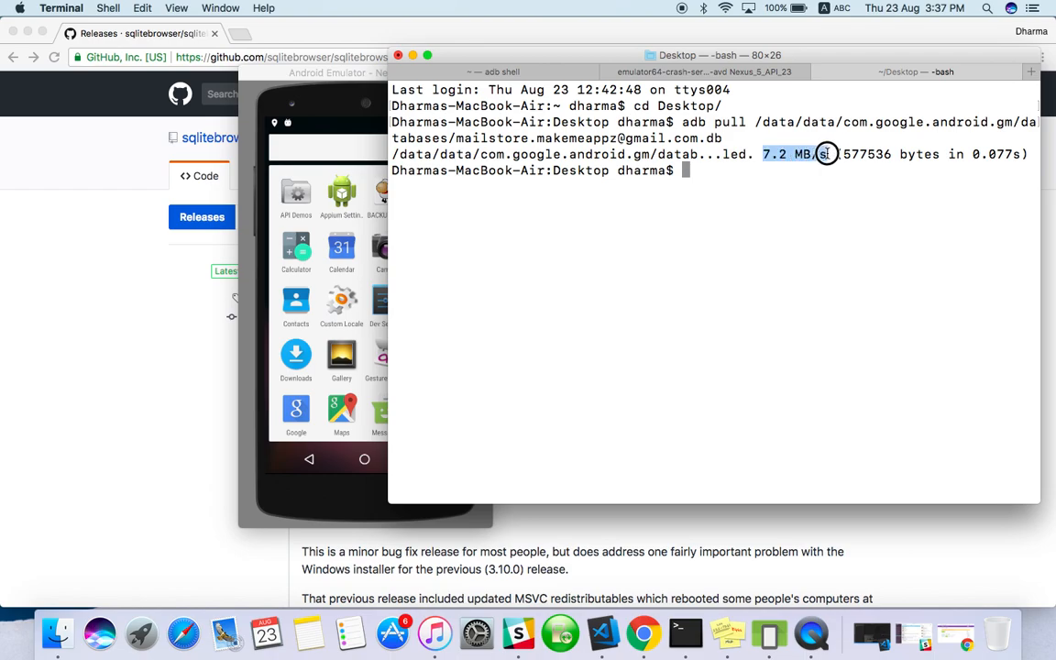
pyautogui.moveTo(852, 157)
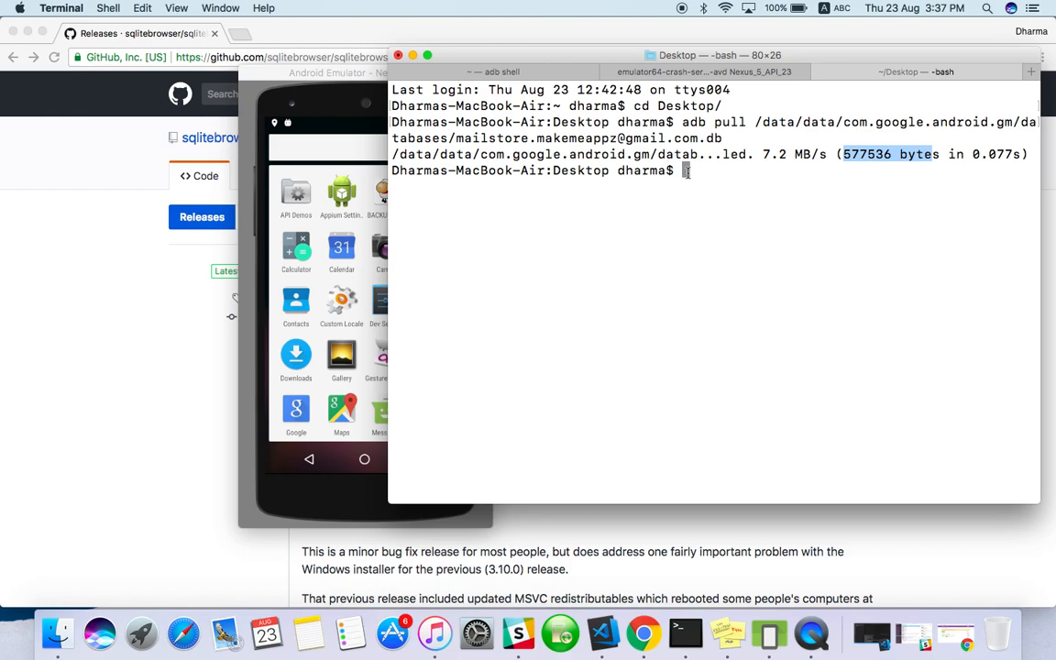
pyautogui.write('ls')
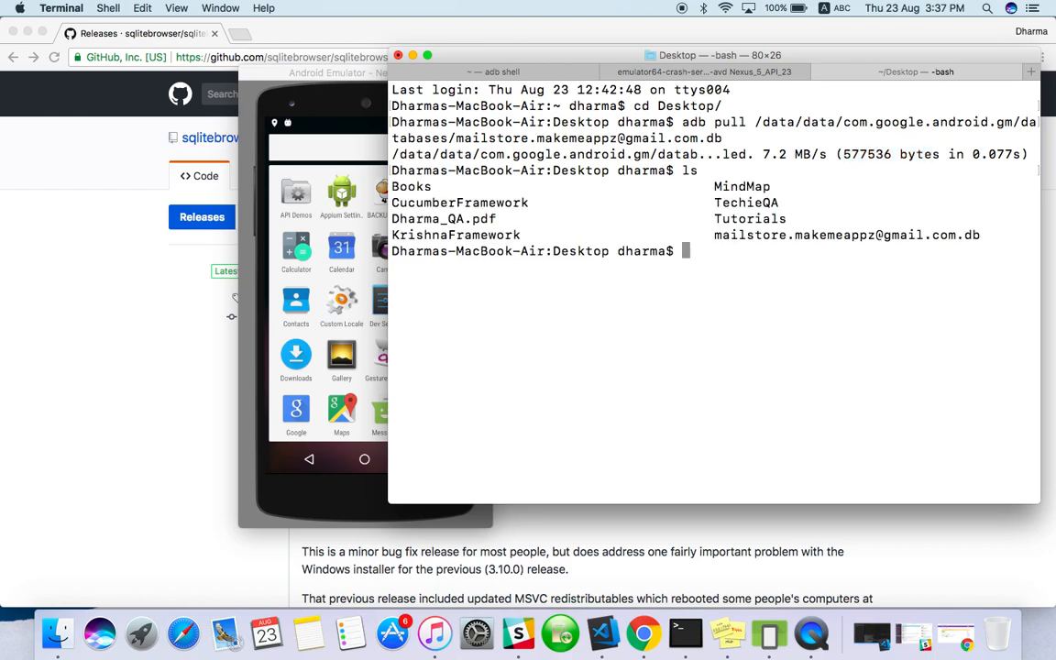
pyautogui.doubleClick(733, 234)
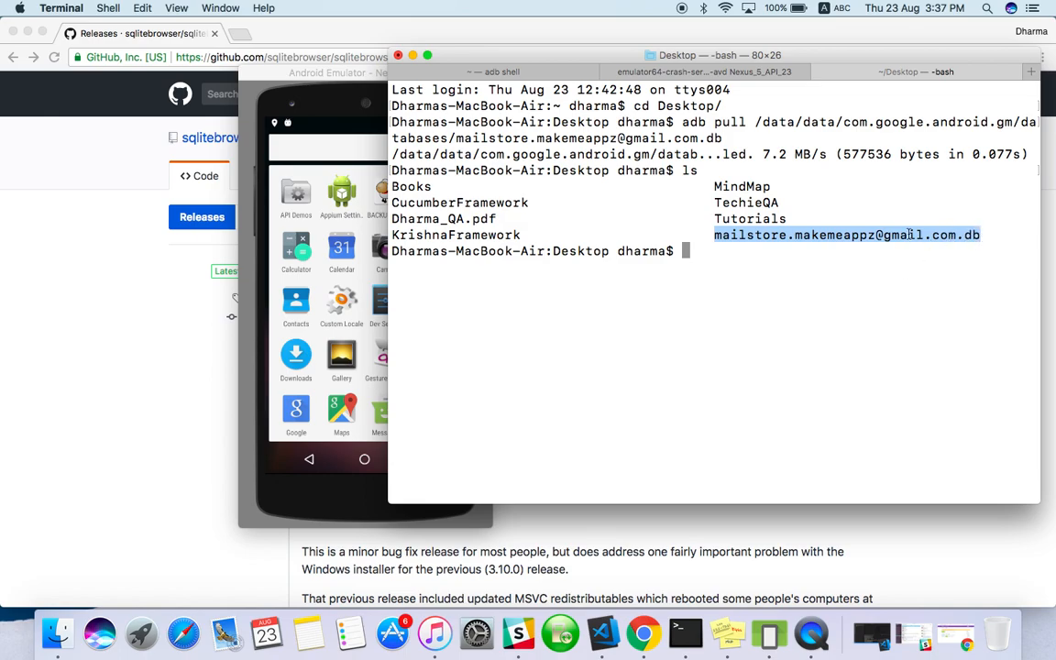
pyautogui.moveTo(889, 227)
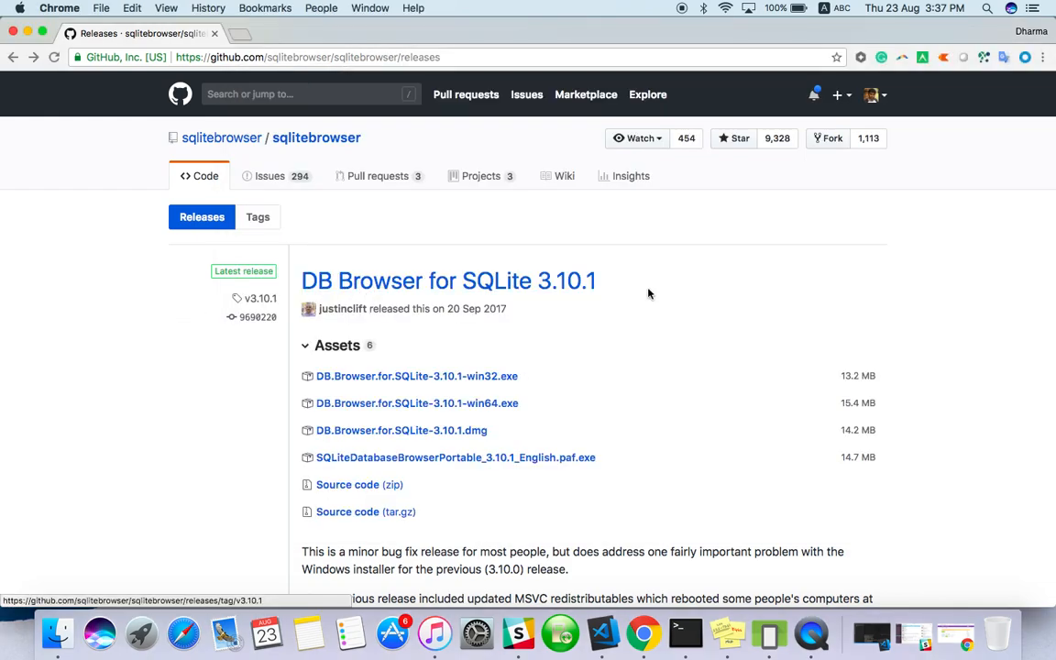
# Launch DB Browser for SQLite via Spotlight search
pyautogui.scroll(-3)
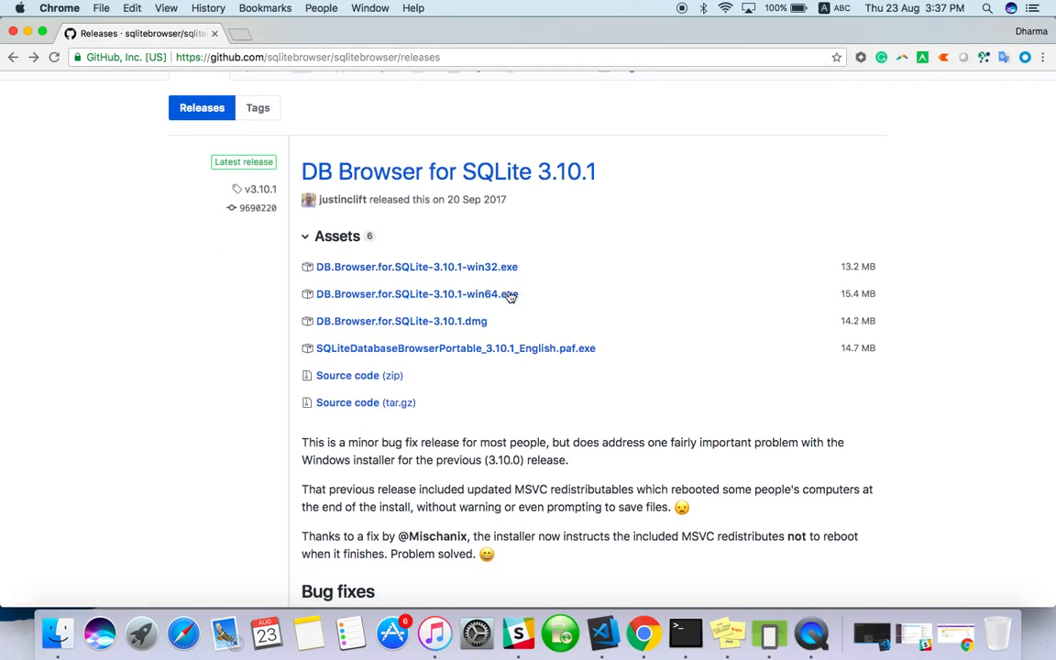
pyautogui.press('cmd+space')
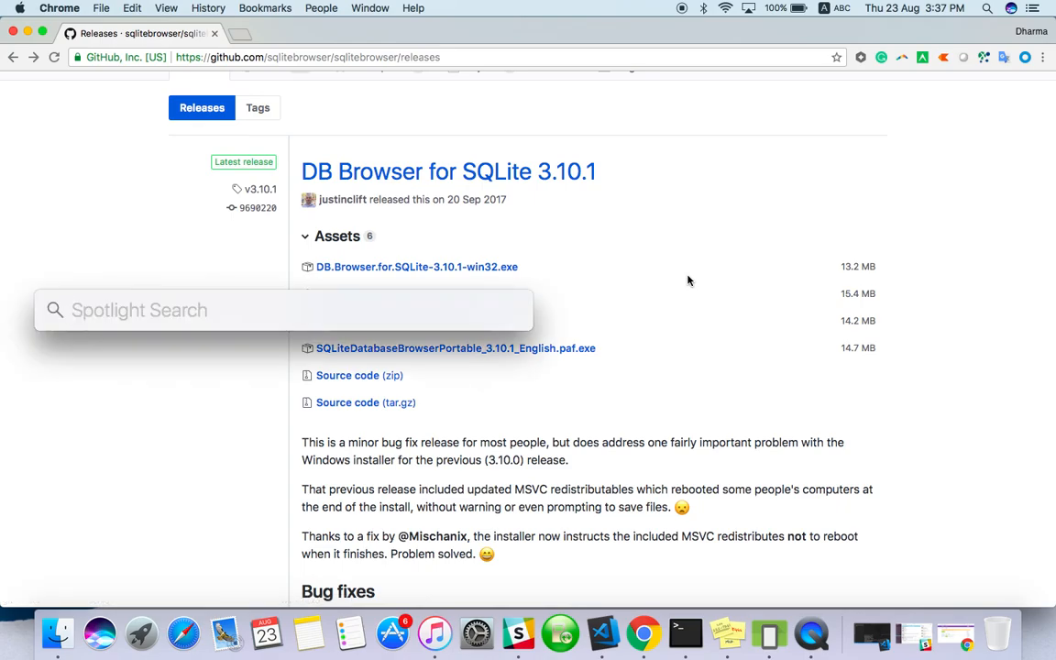
pyautogui.press('Escape')
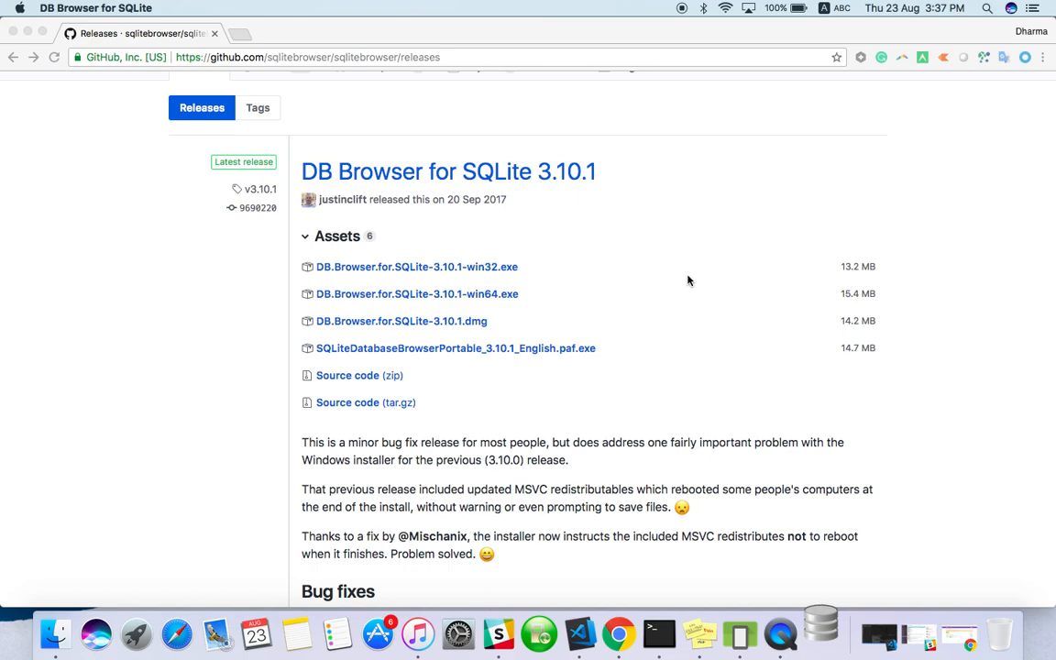
# Open the mailstore database file from the Desktop in DB Browser for SQLite
pyautogui.click(820, 633)
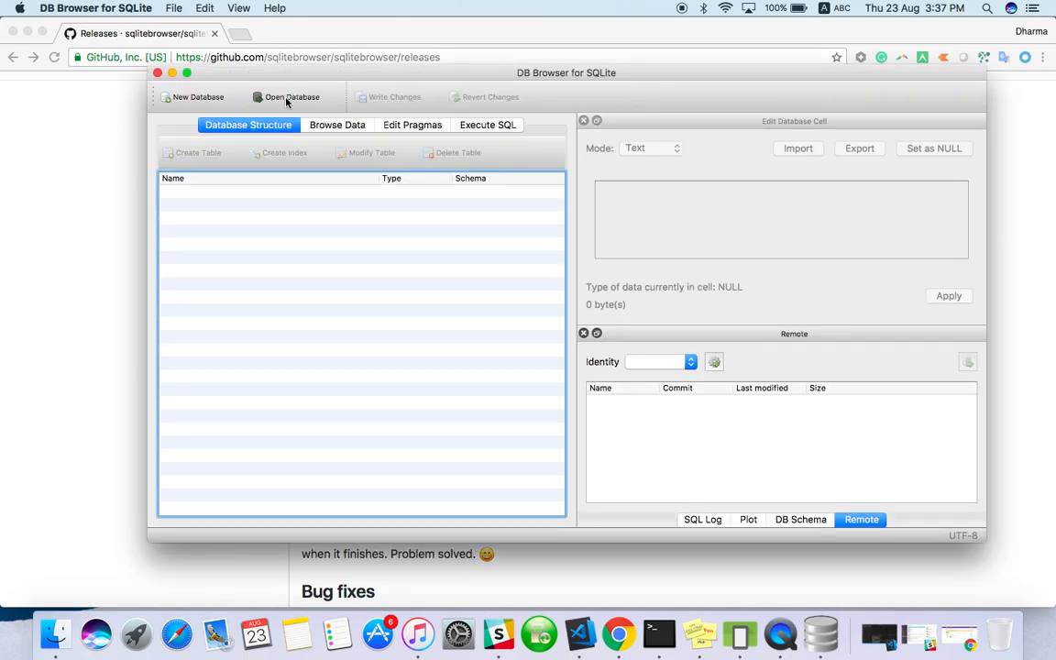
pyautogui.click(292, 95)
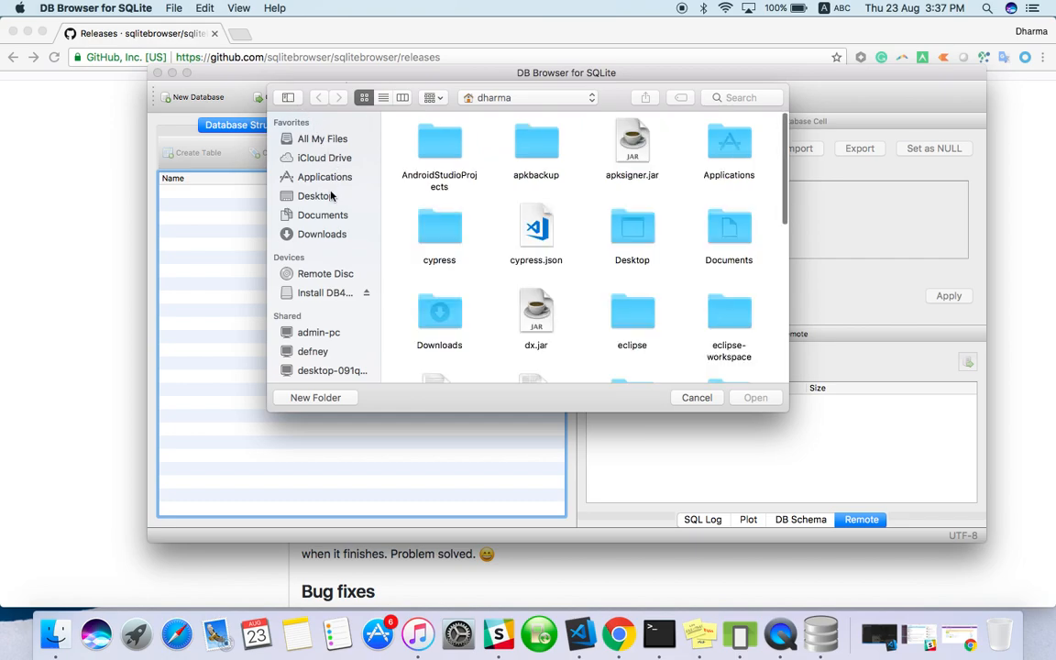
pyautogui.click(316, 195)
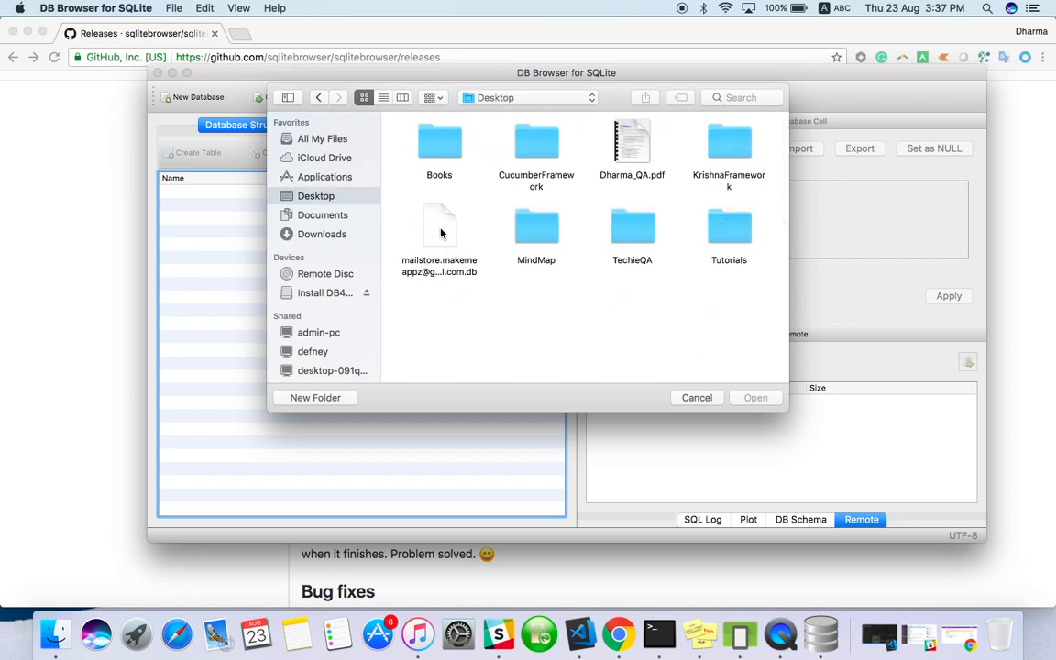
pyautogui.click(755, 396)
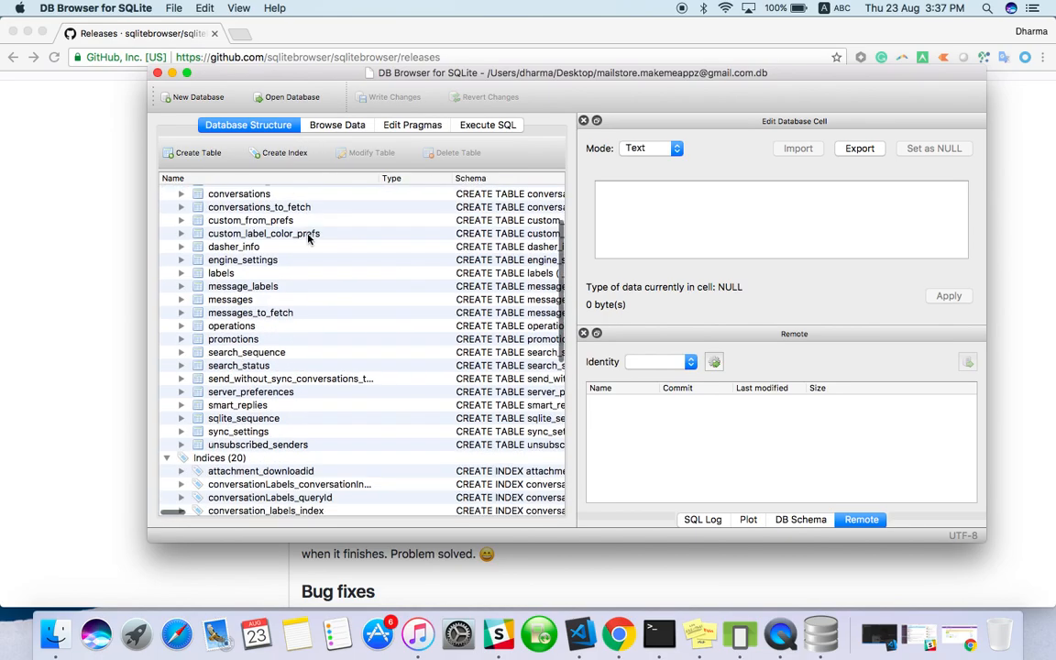
# Collapse Tables and Indices, then inspect the delete_message_labels and insert_message_labels triggers
pyautogui.scroll(-3)
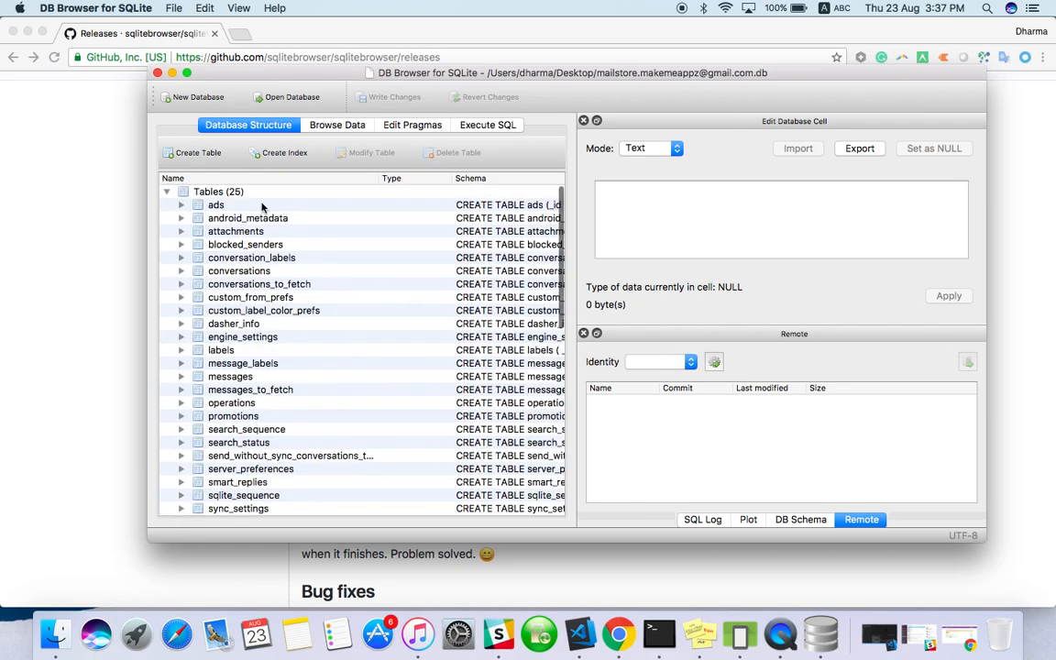
pyautogui.click(218, 191)
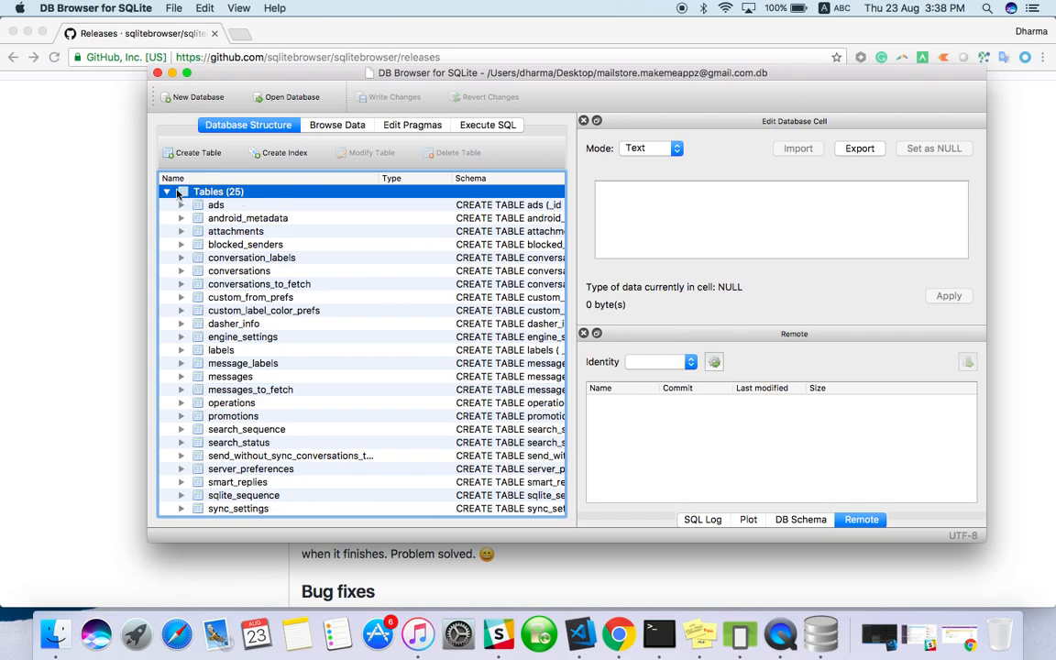
pyautogui.click(169, 192)
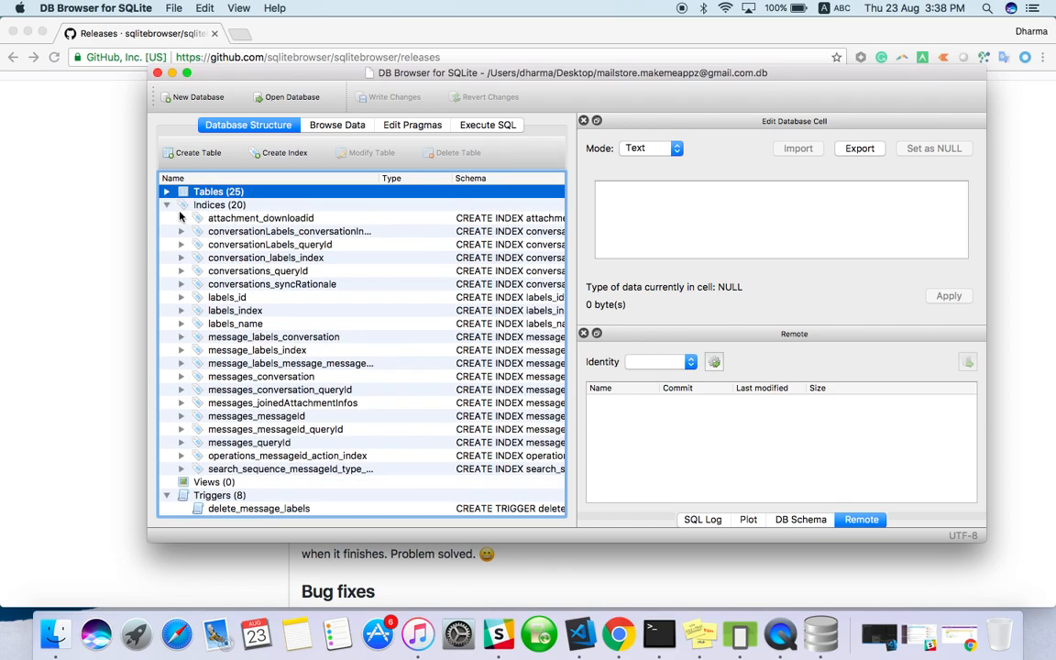
pyautogui.click(167, 206)
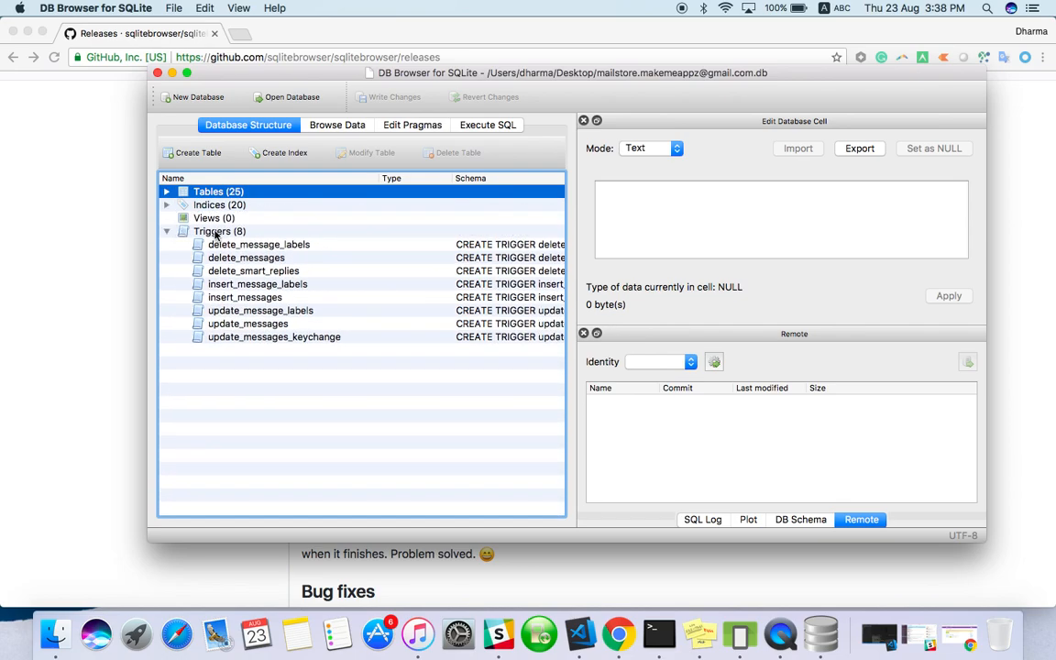
pyautogui.click(259, 244)
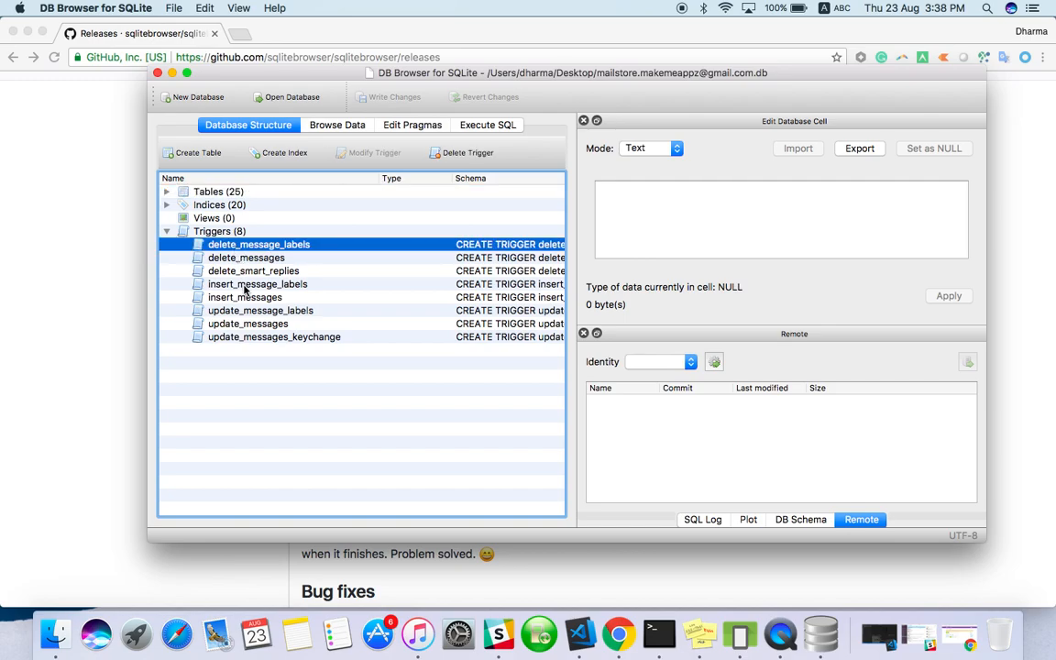
pyautogui.click(257, 282)
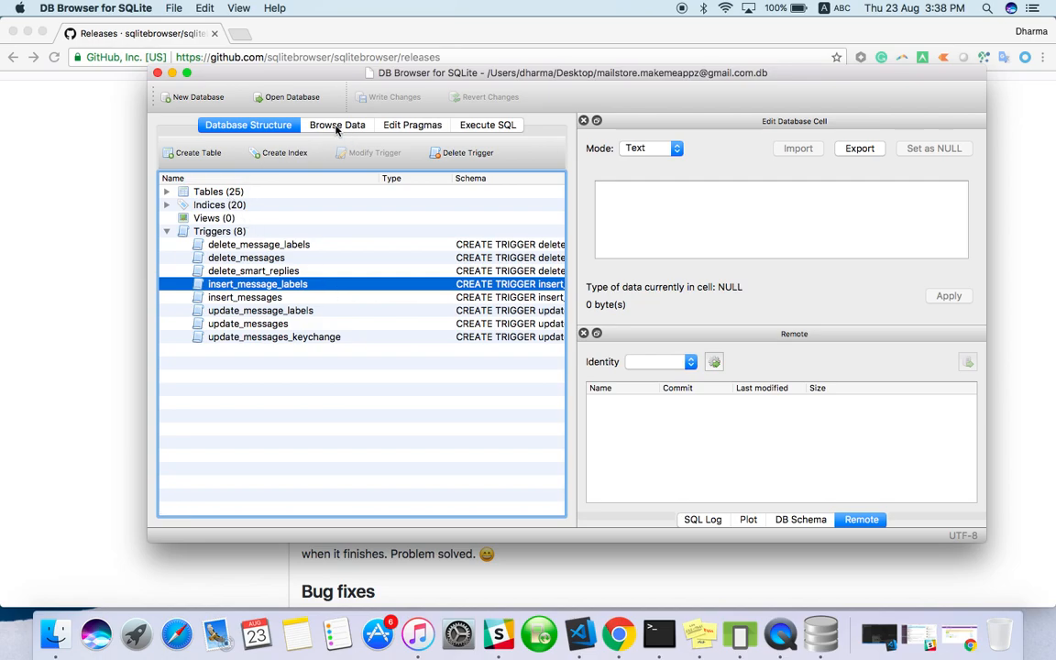
# Browse the android_metadata table and then the attachments table in Browse Data
pyautogui.click(337, 125)
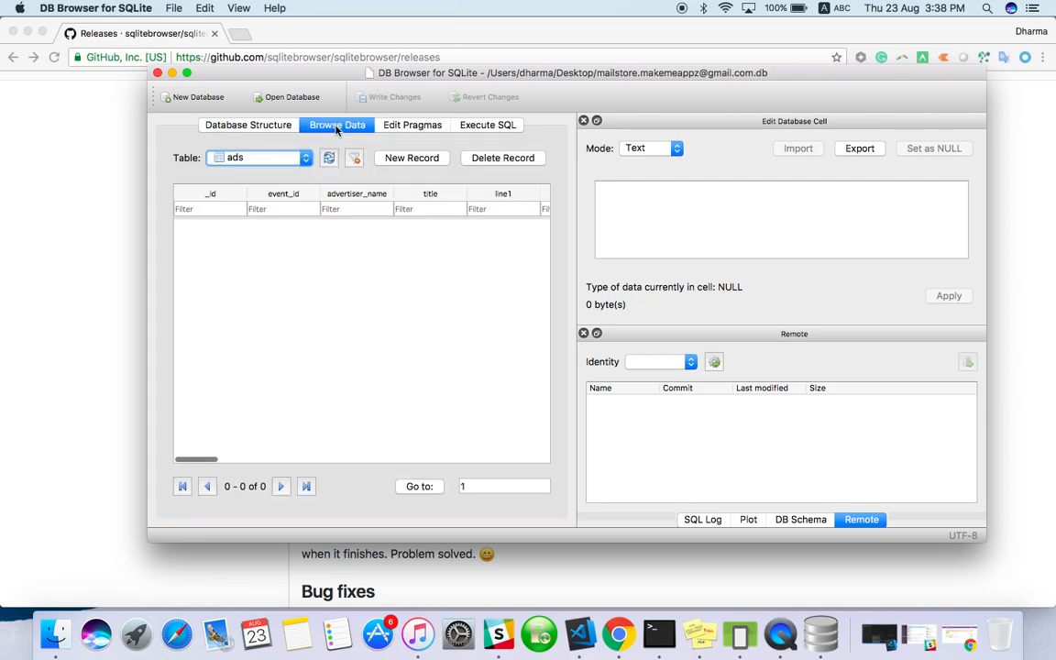
pyautogui.click(260, 157)
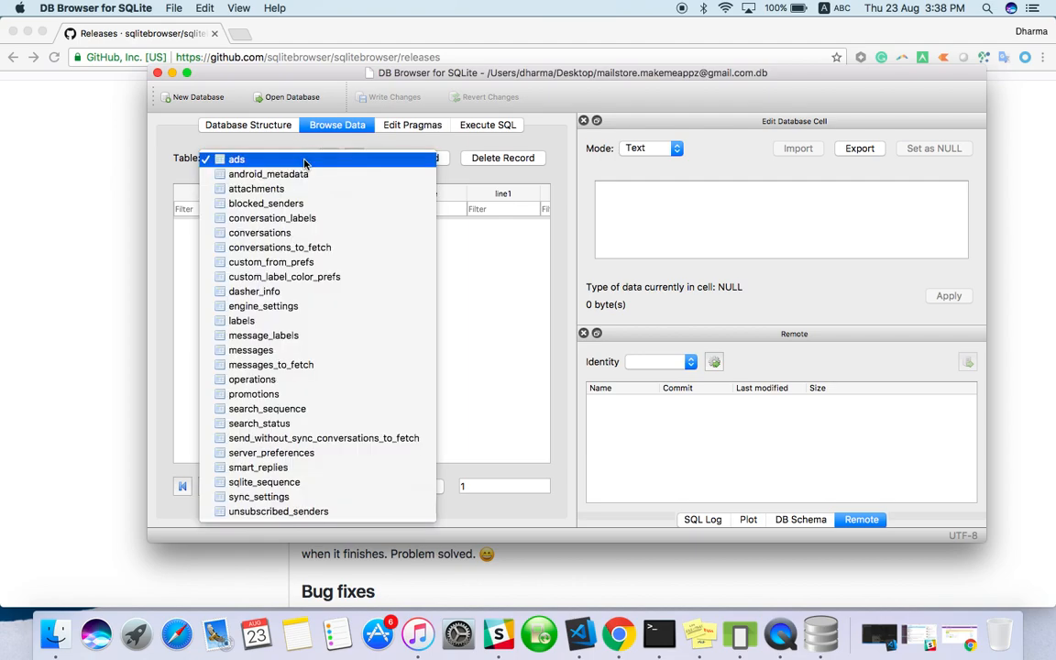
pyautogui.moveTo(260, 162)
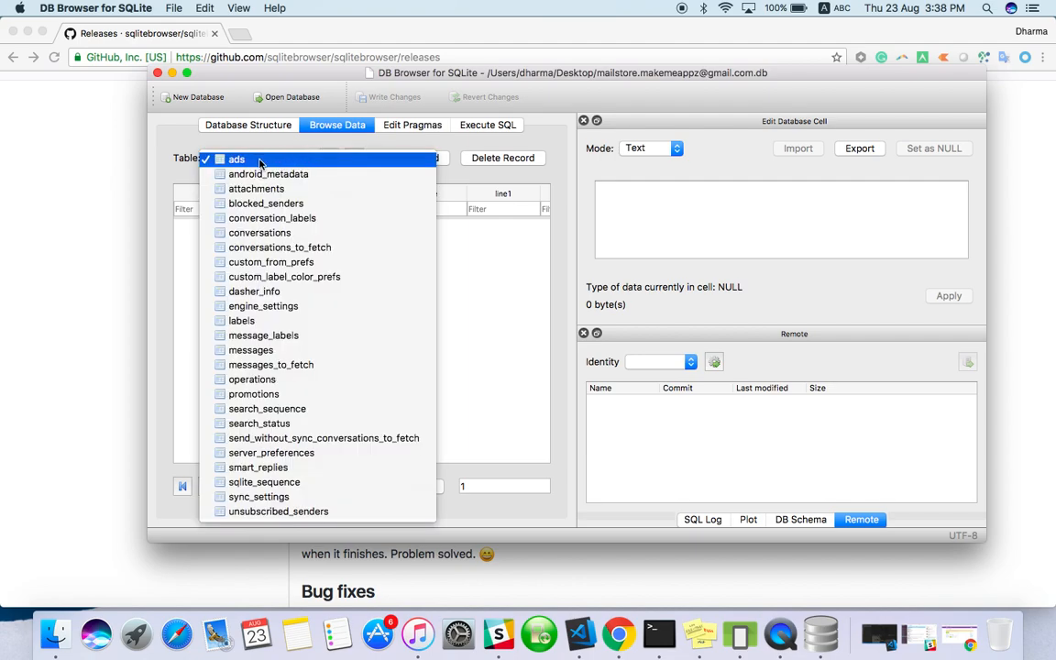
pyautogui.click(268, 172)
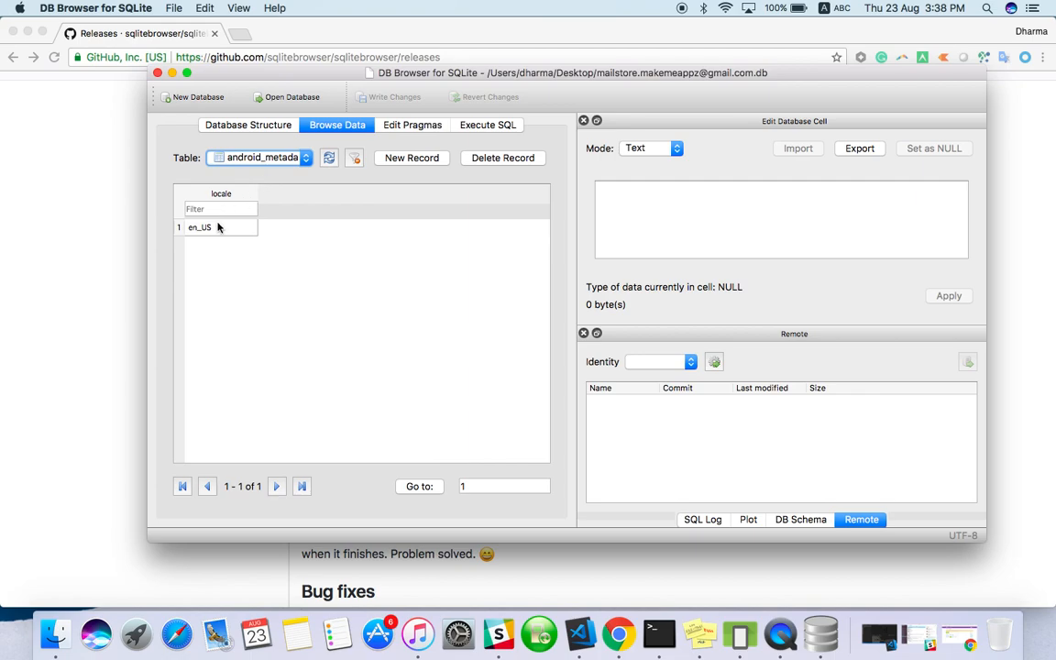
pyautogui.click(220, 228)
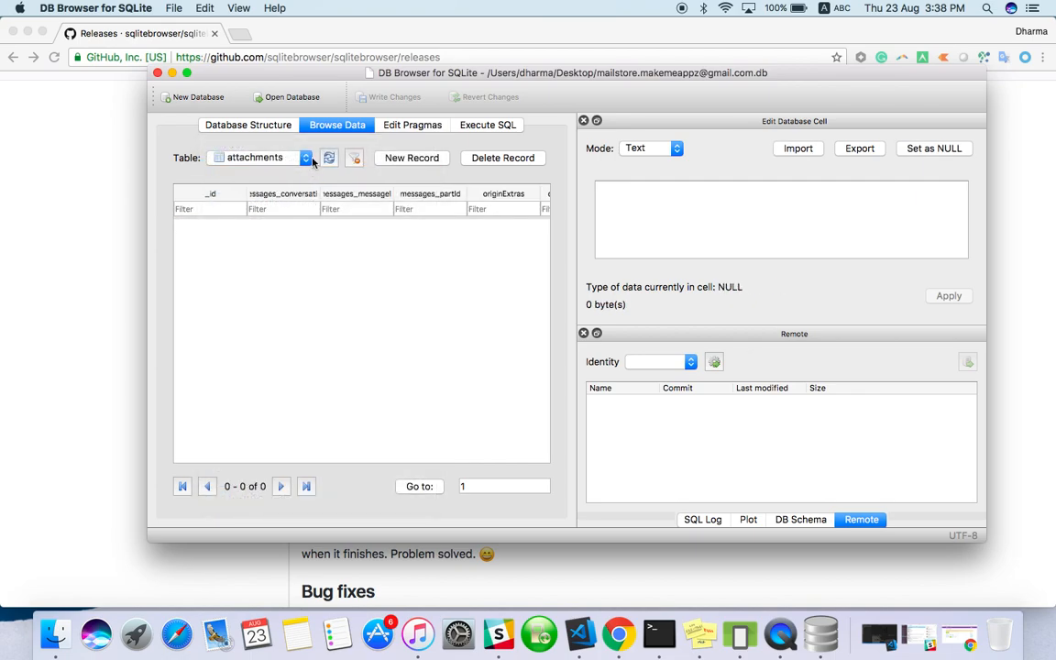
# Switch the data browser to the conversations table with its 77 rows
pyautogui.click(305, 157)
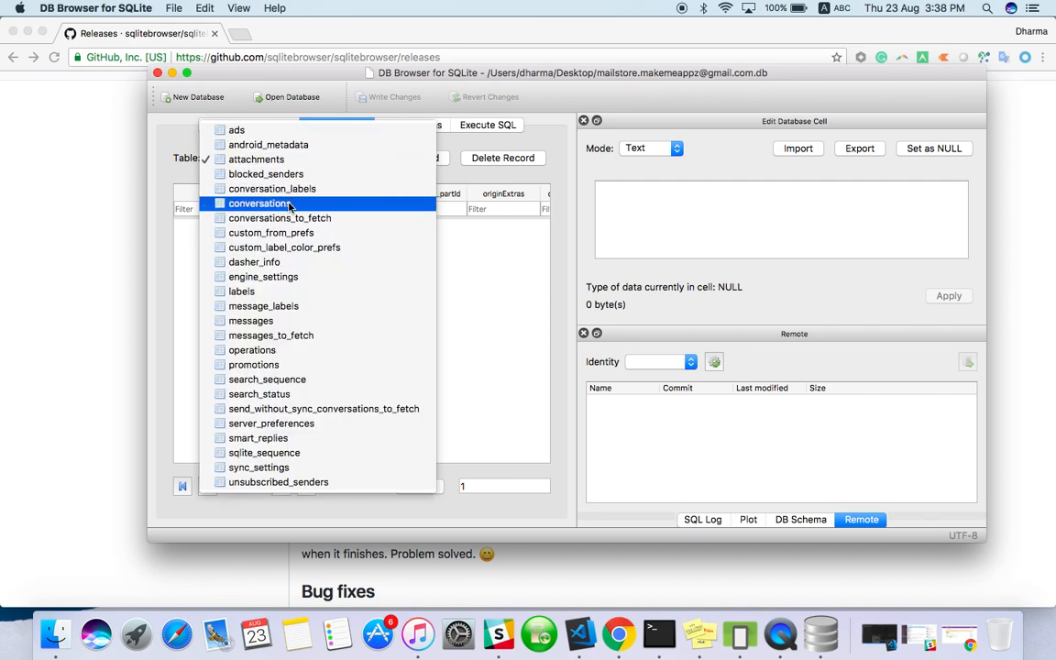
pyautogui.click(261, 202)
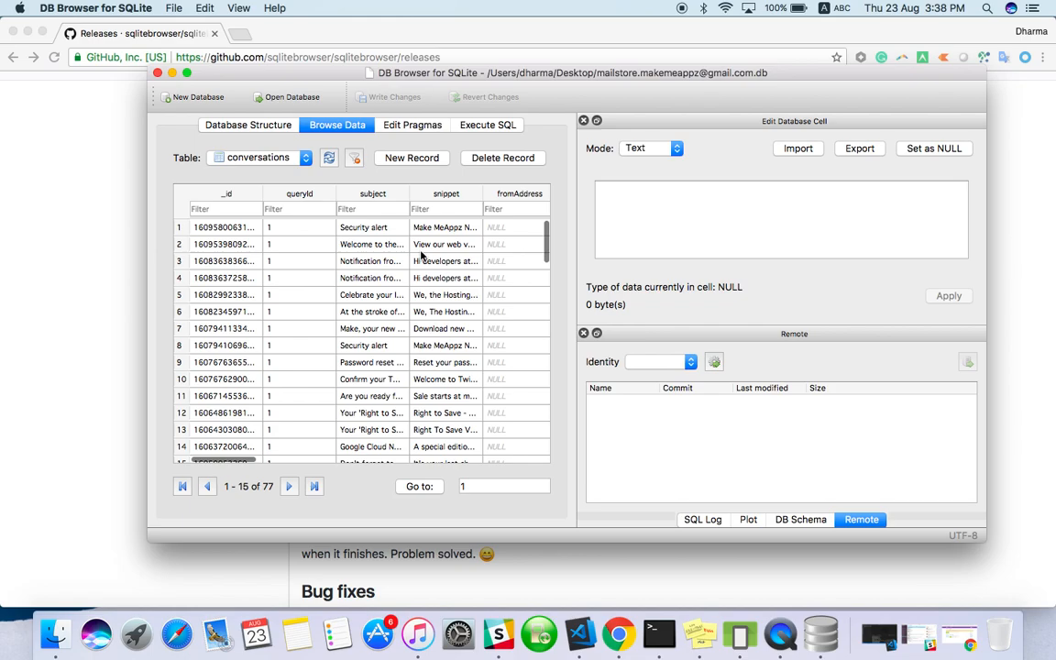
# Read the full subject and snippet of the first and fourth conversations in the cell editor
pyautogui.click(444, 227)
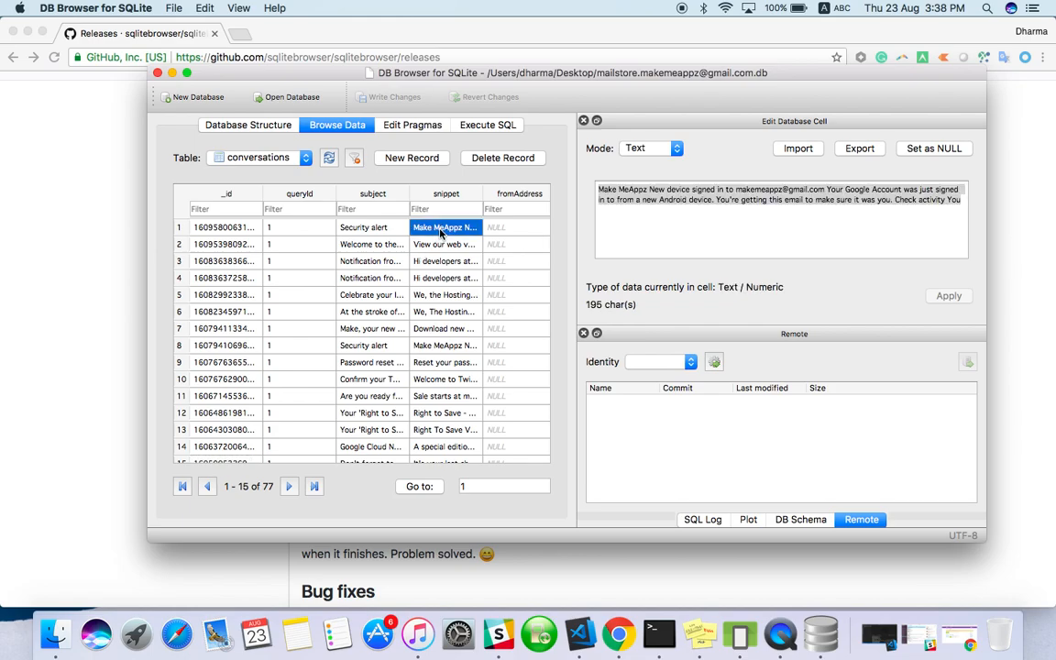
pyautogui.click(372, 227)
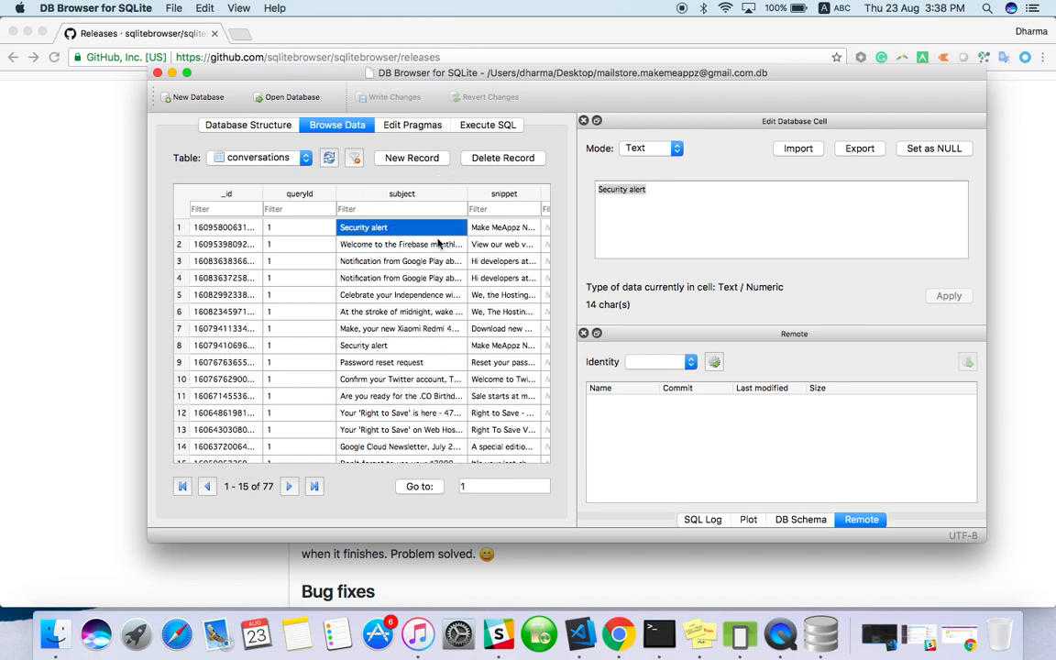
pyautogui.click(399, 279)
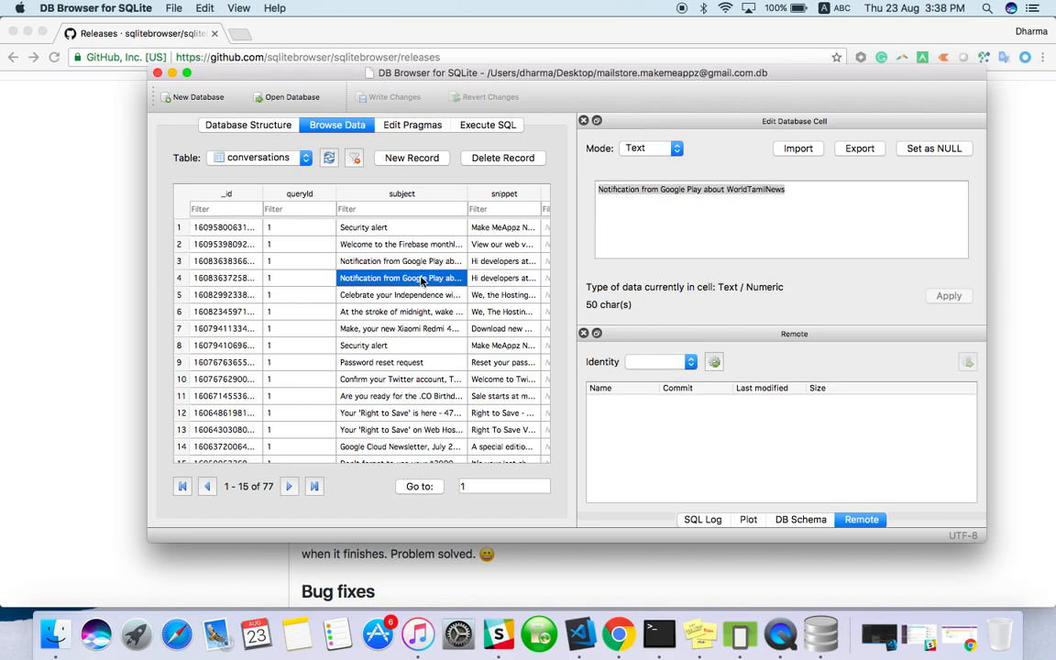
pyautogui.click(503, 293)
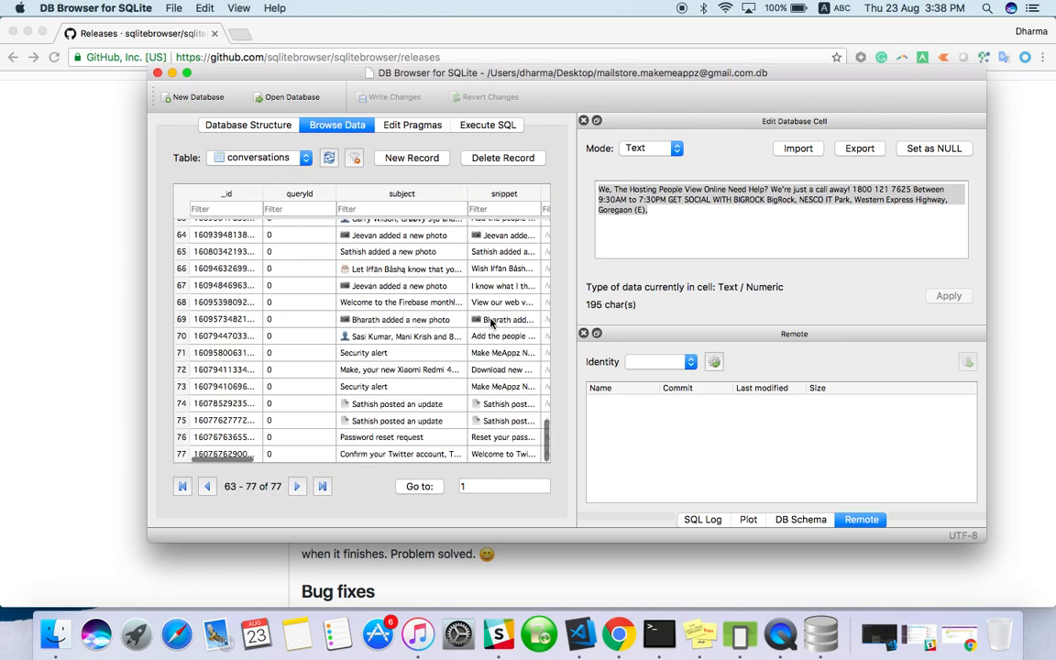
# Read row 67's subject and the photo conversation's full snippet near the end of the list
pyautogui.click(402, 286)
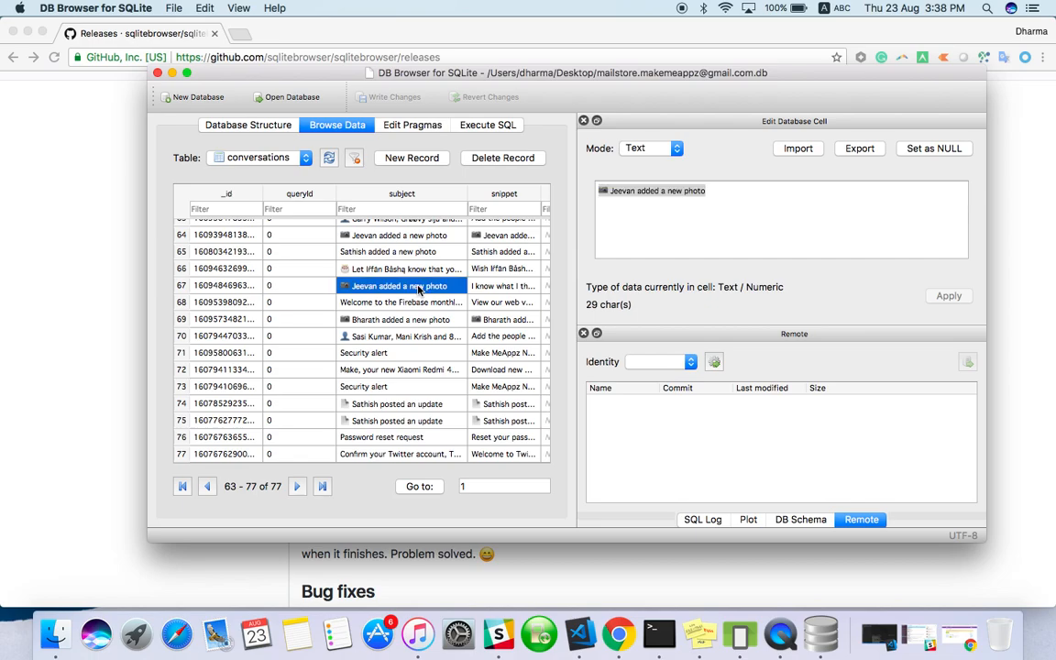
pyautogui.click(400, 234)
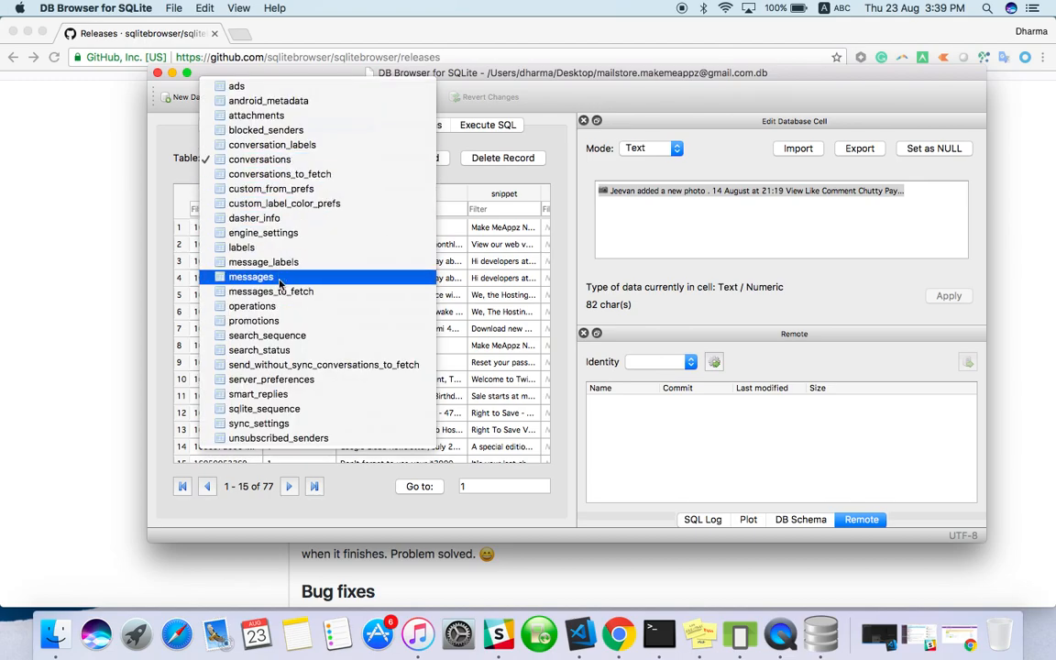
# Browse the messages table's 33 rows and read the Firebase message's full sender
pyautogui.click(249, 275)
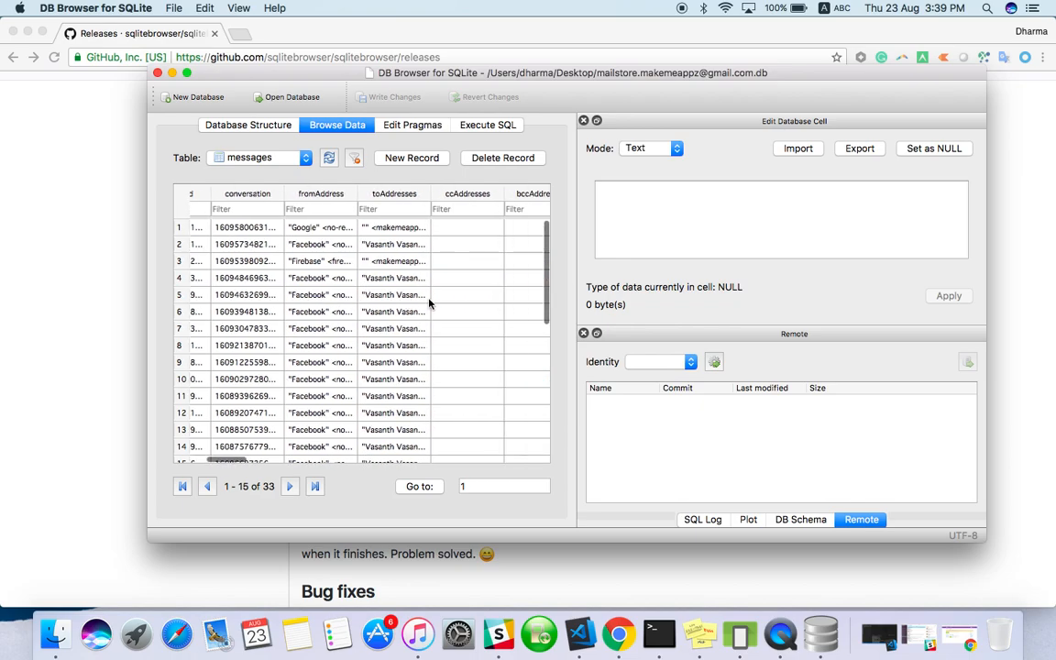
pyautogui.hscroll(3)
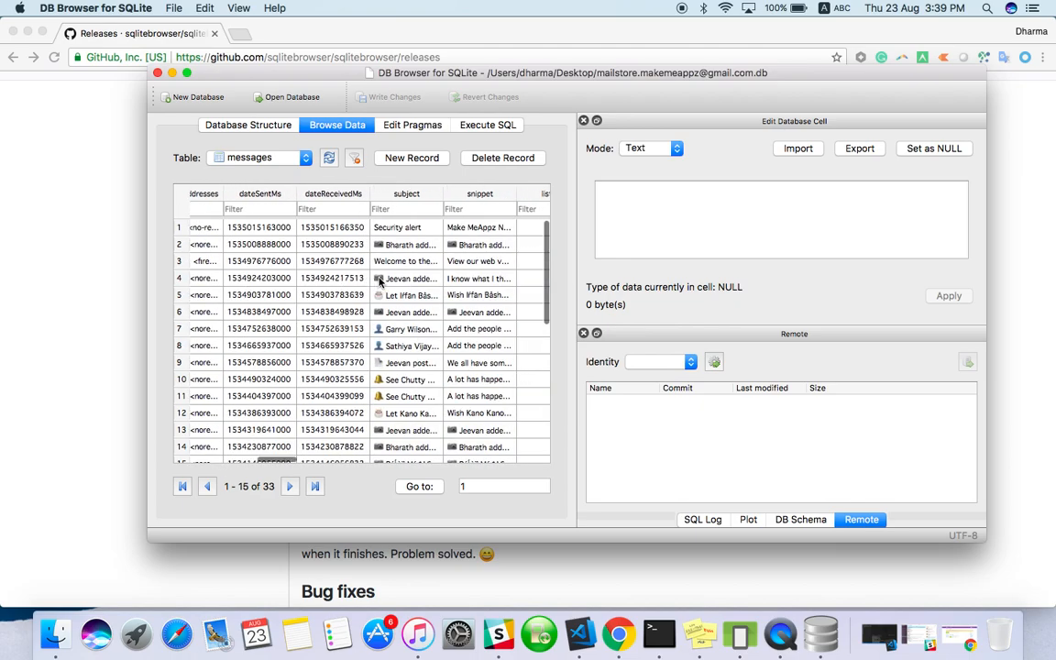
pyautogui.hscroll(3)
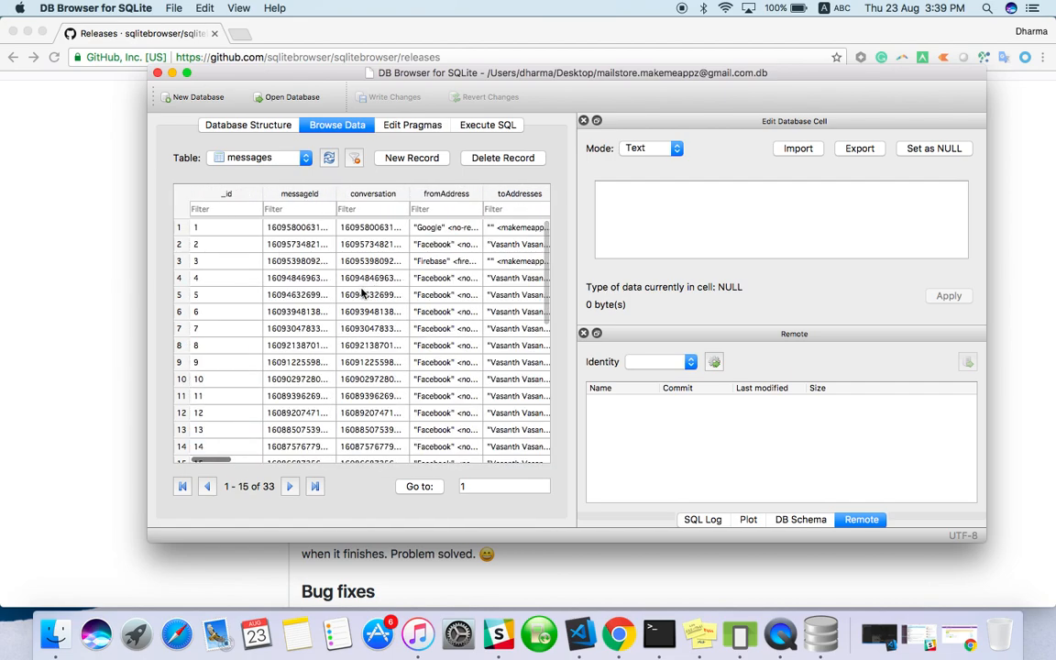
pyautogui.click(422, 260)
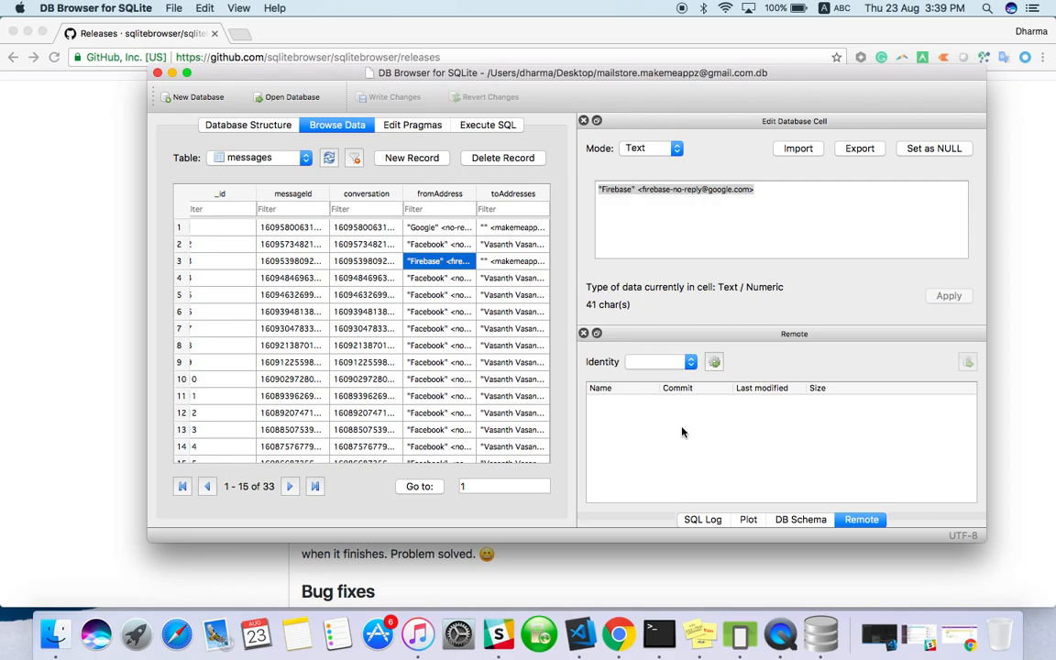
pyautogui.moveTo(371, 334)
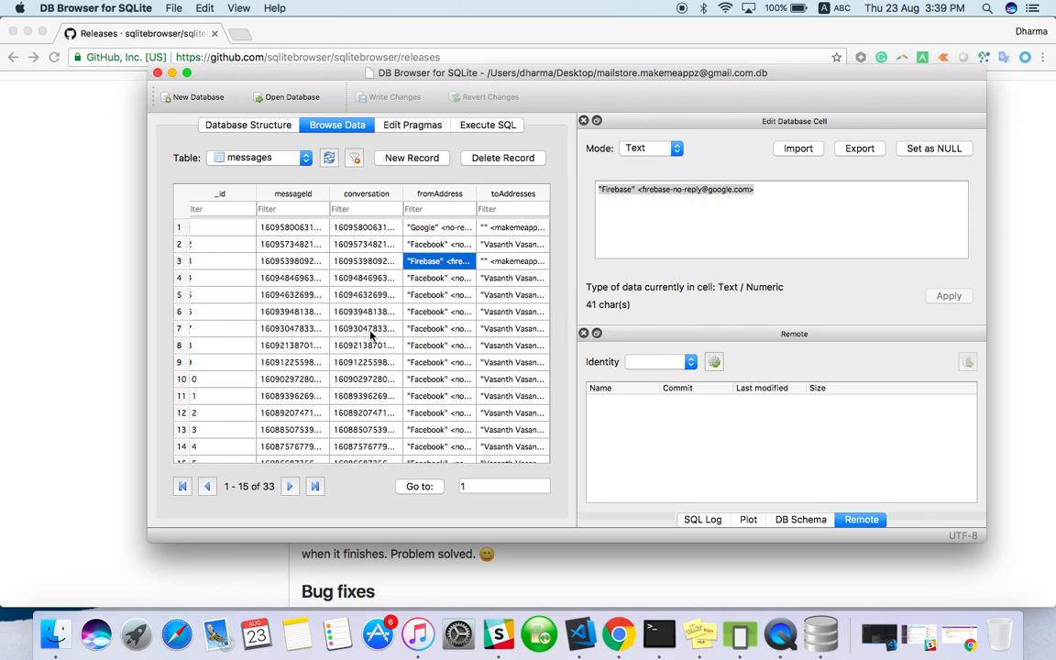
pyautogui.moveTo(431, 266)
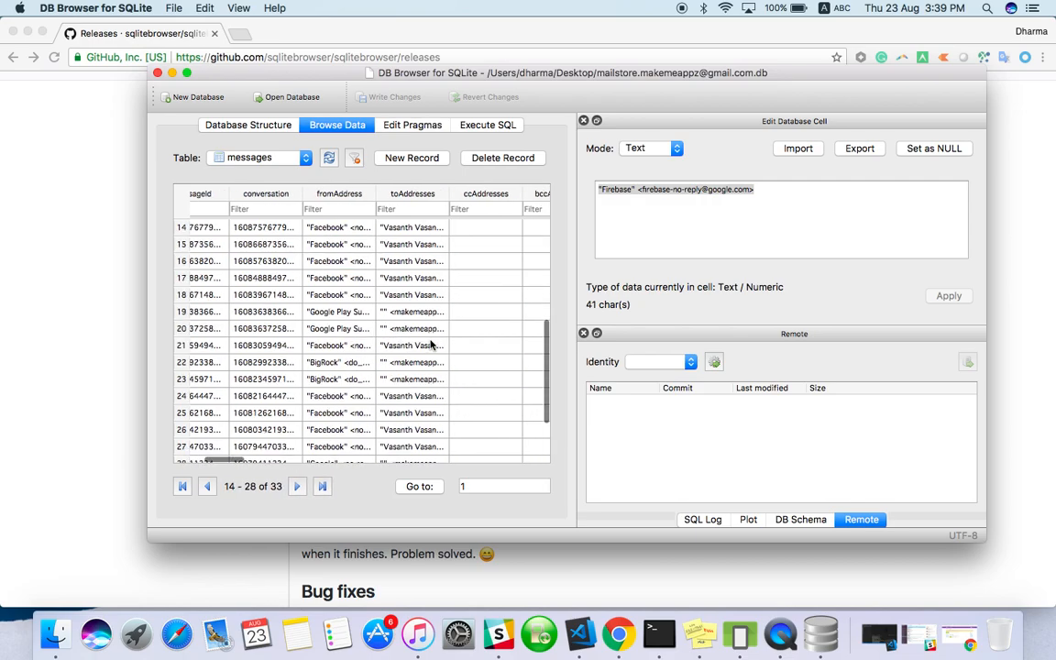
# Read the Google Play Support sender and the first message's sender in full
pyautogui.scroll(-3)
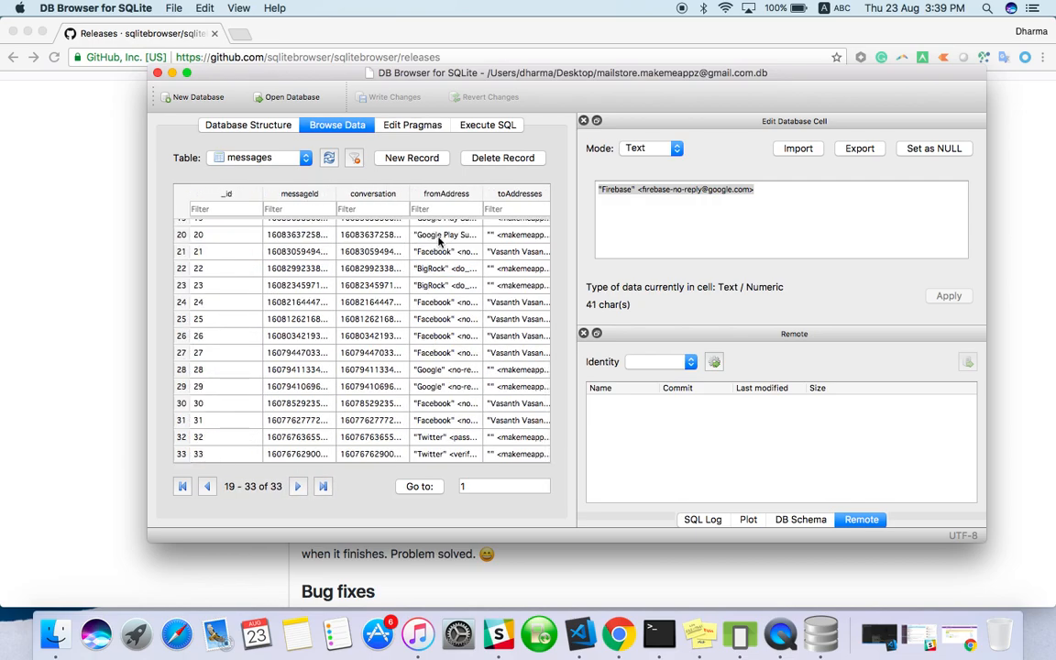
pyautogui.click(445, 234)
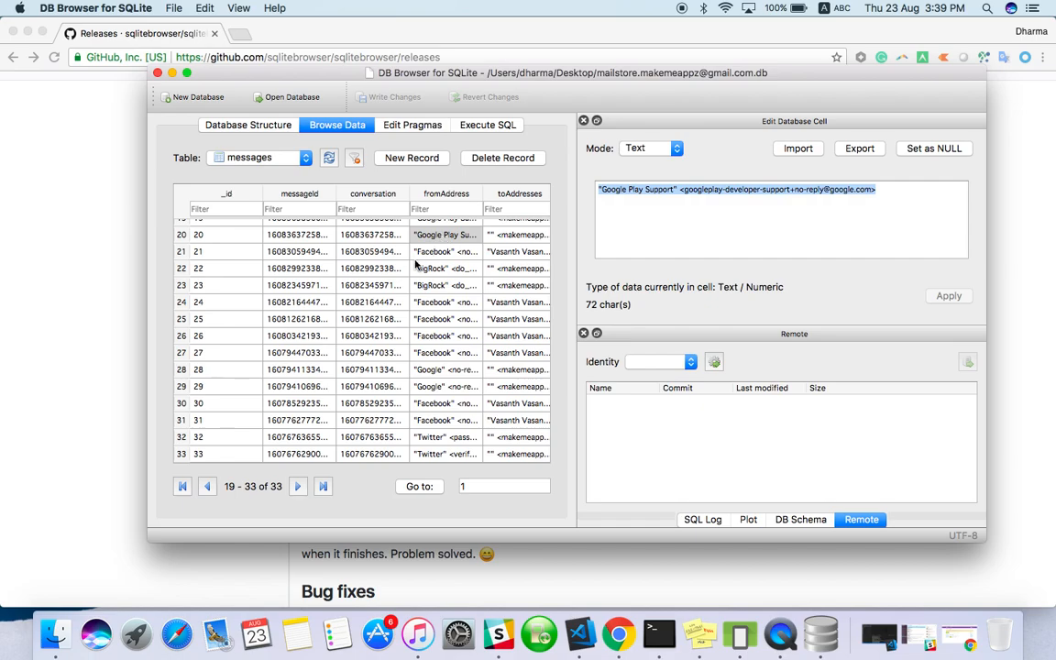
pyautogui.click(183, 486)
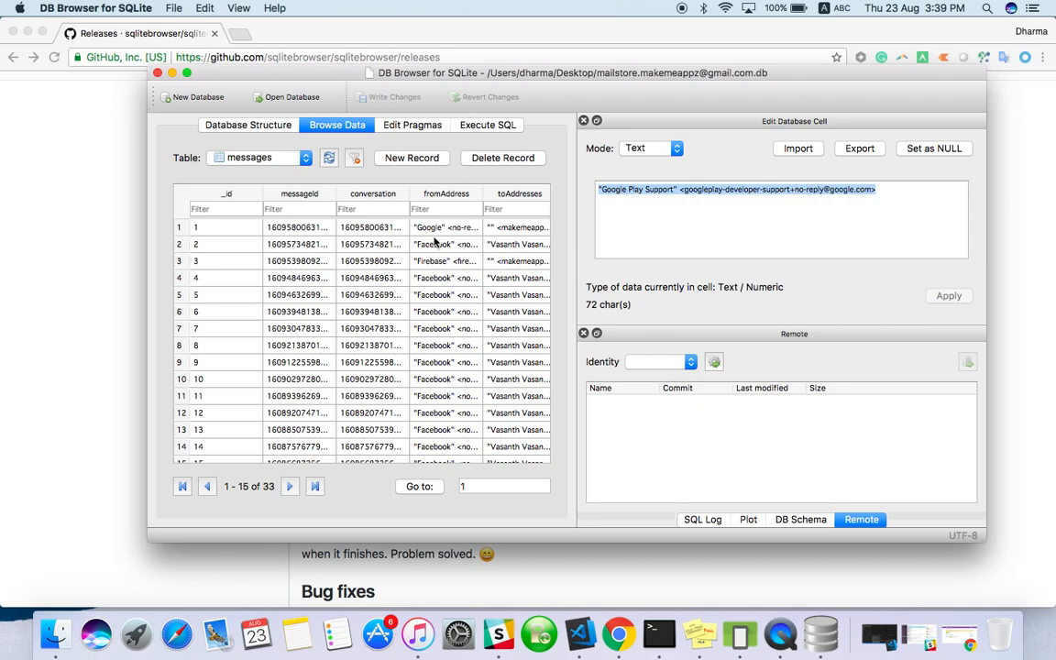
pyautogui.click(445, 227)
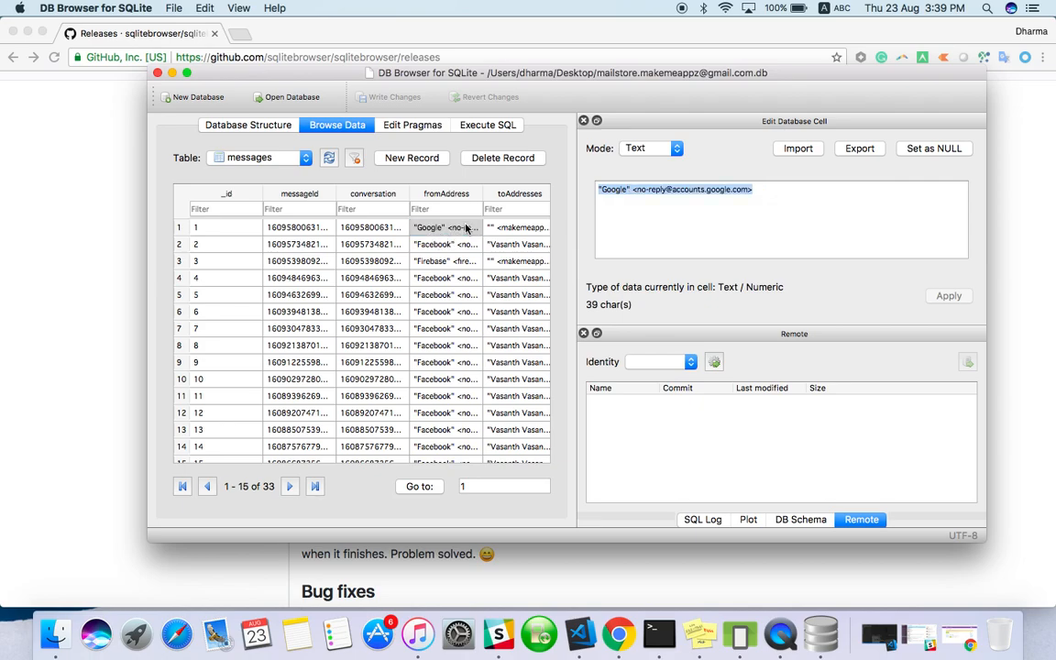
pyautogui.moveTo(313, 247)
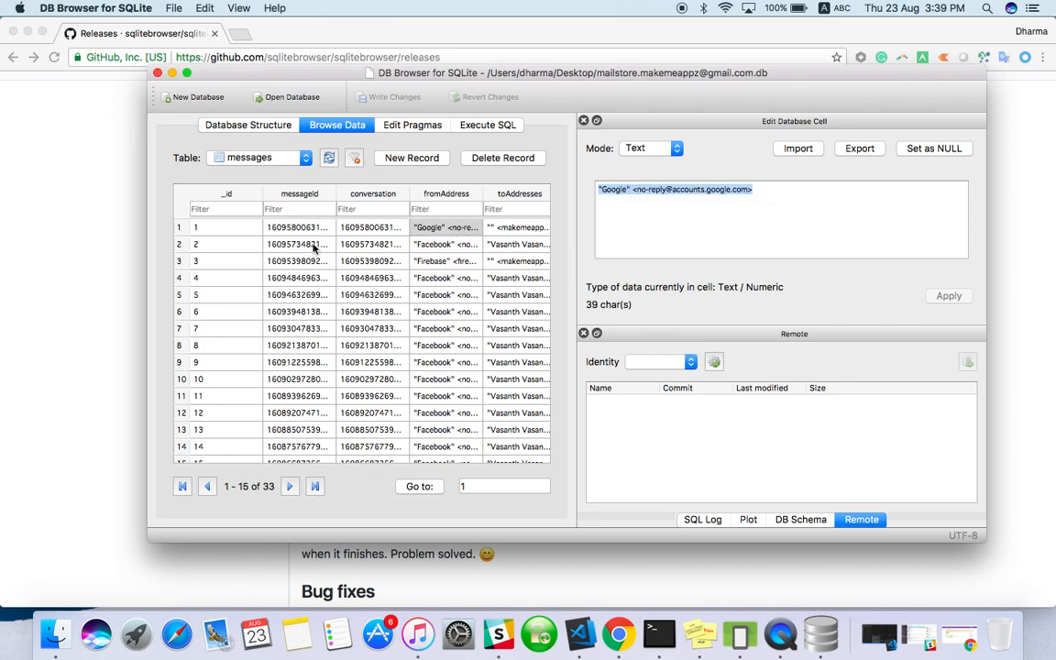
pyautogui.moveTo(381, 268)
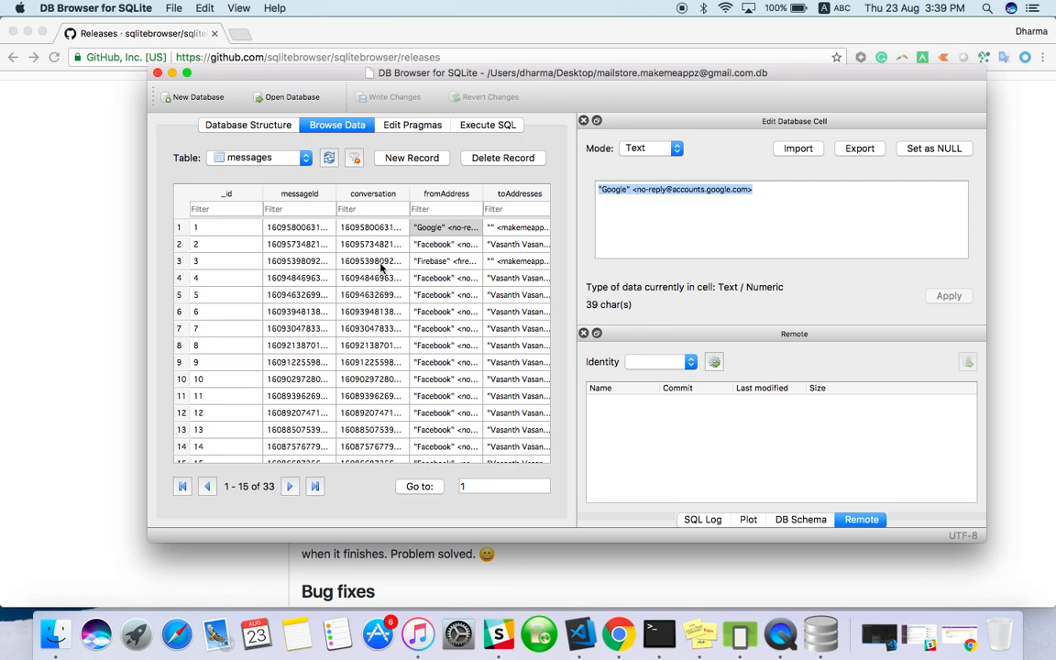